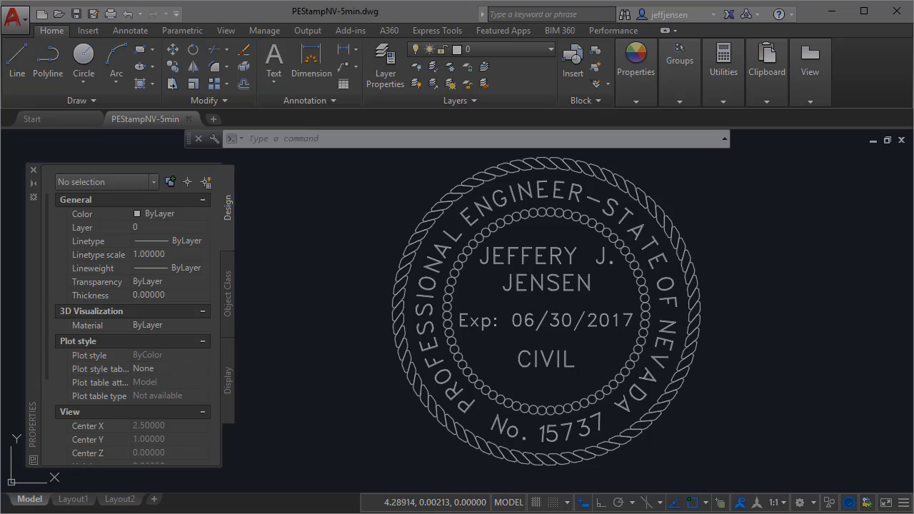
mouse_move(384, 153)
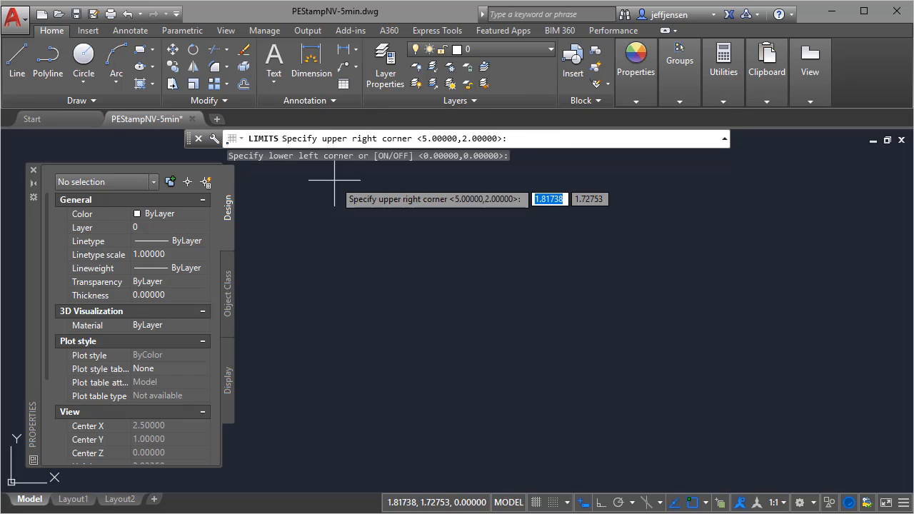
Accept the drawing limits corners and make G-ANNO-STMP the current layer
key("Return")
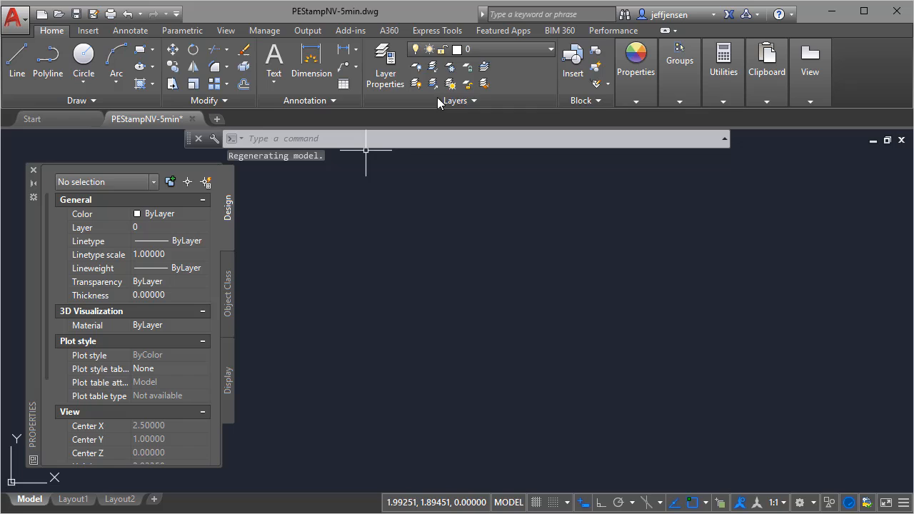
left_click(550, 48)
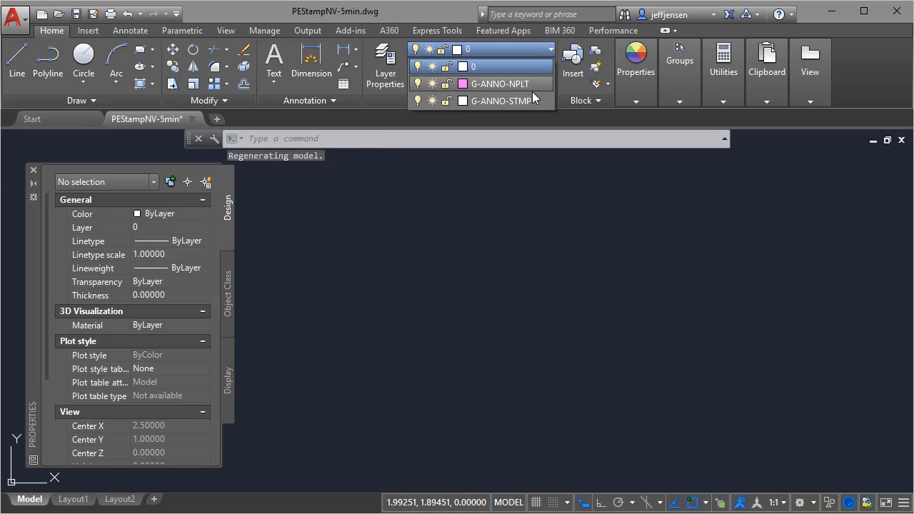
left_click(502, 100)
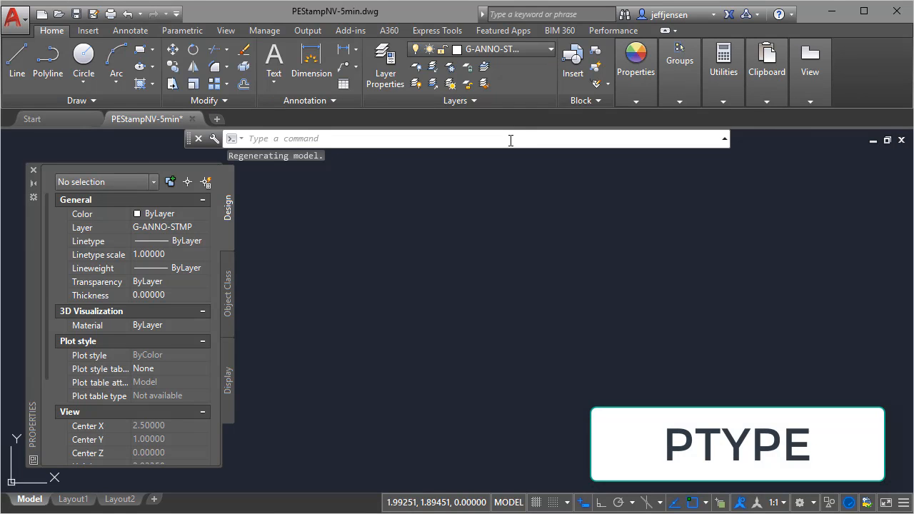
Use the X point style, place a point at 3,1, and make G-ANNO-NPLT current
type("pty")
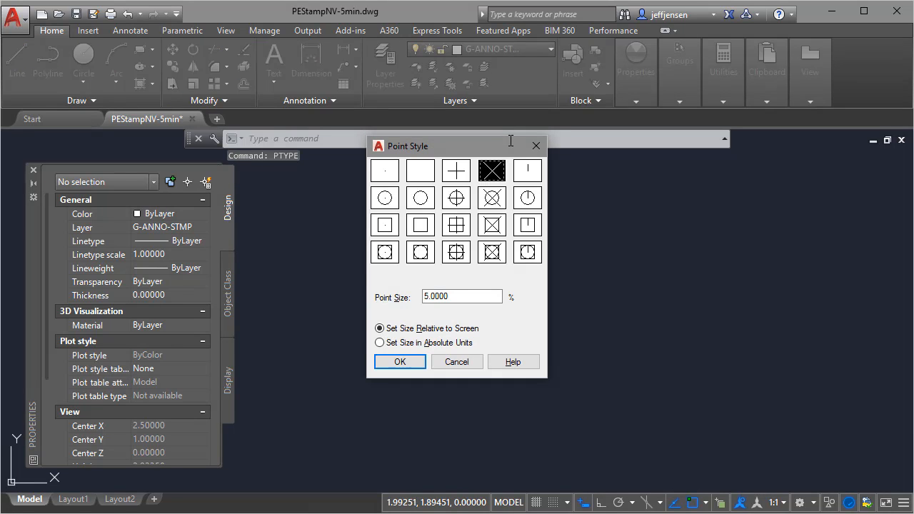
left_click(399, 361)
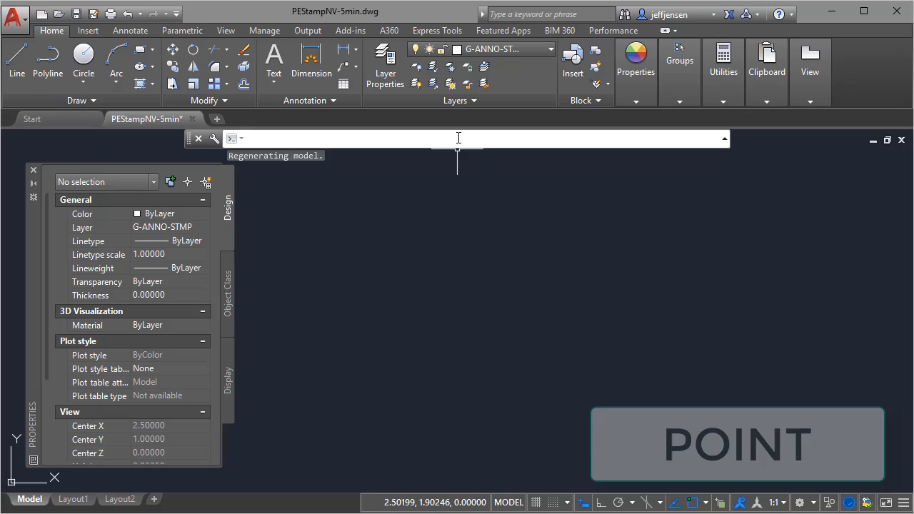
type("3,1")
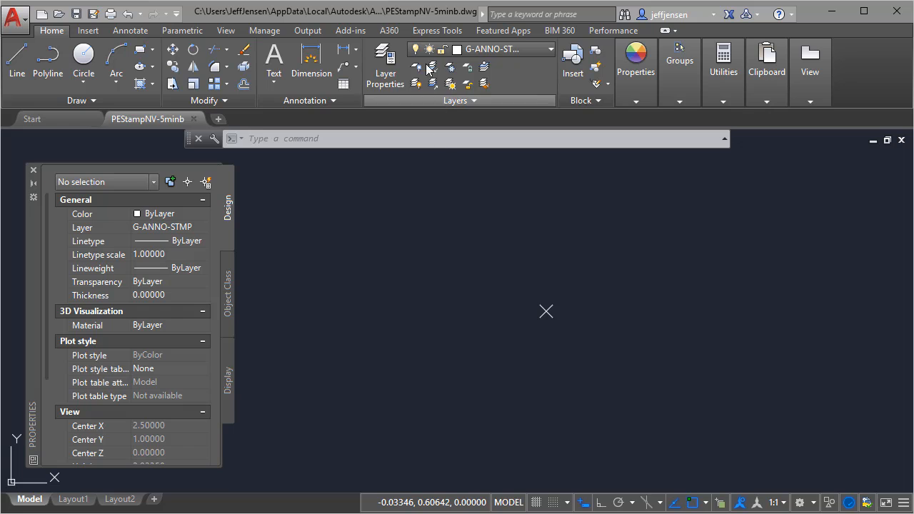
left_click(550, 49)
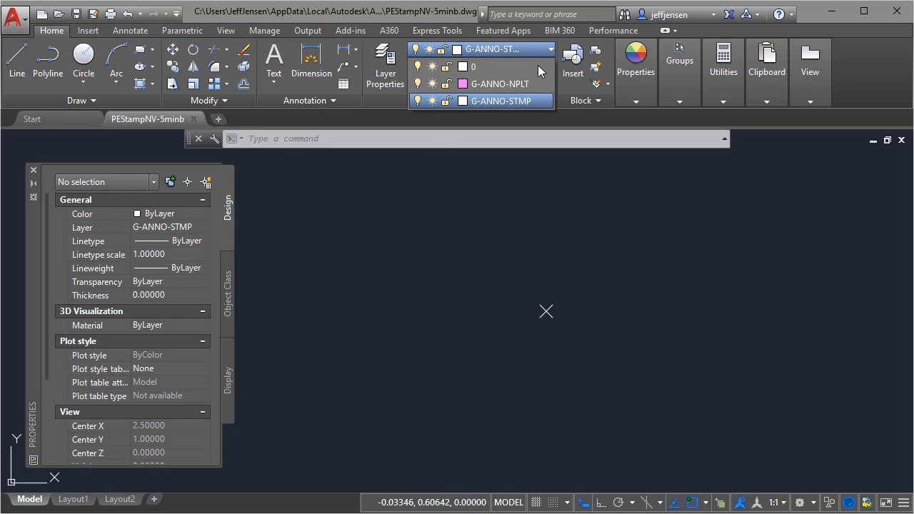
left_click(500, 83)
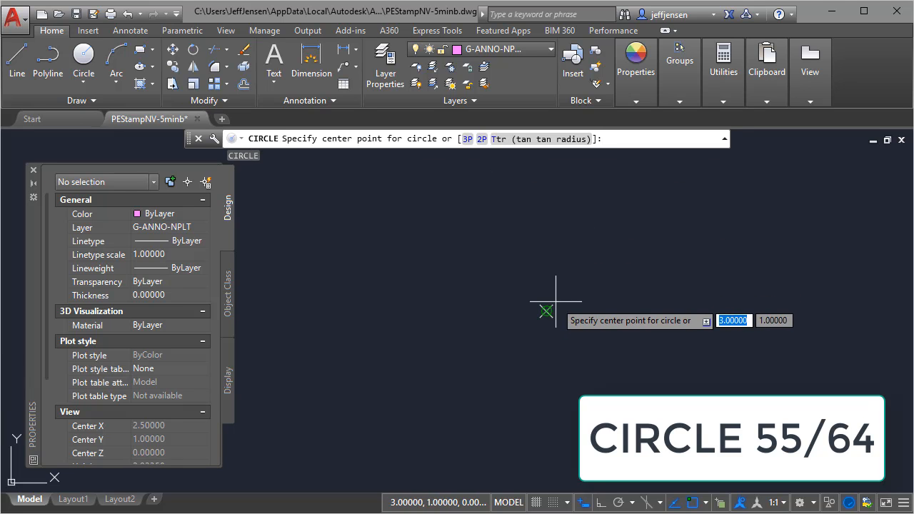
Draw circles of radius 55/64 and 51/64 on the point, plus a vertical radius line
left_click(547, 312)
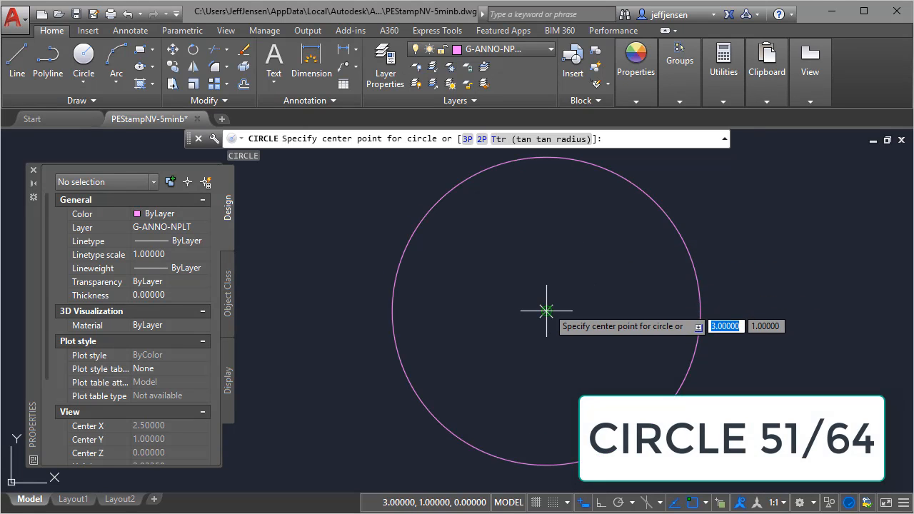
left_click(547, 311)
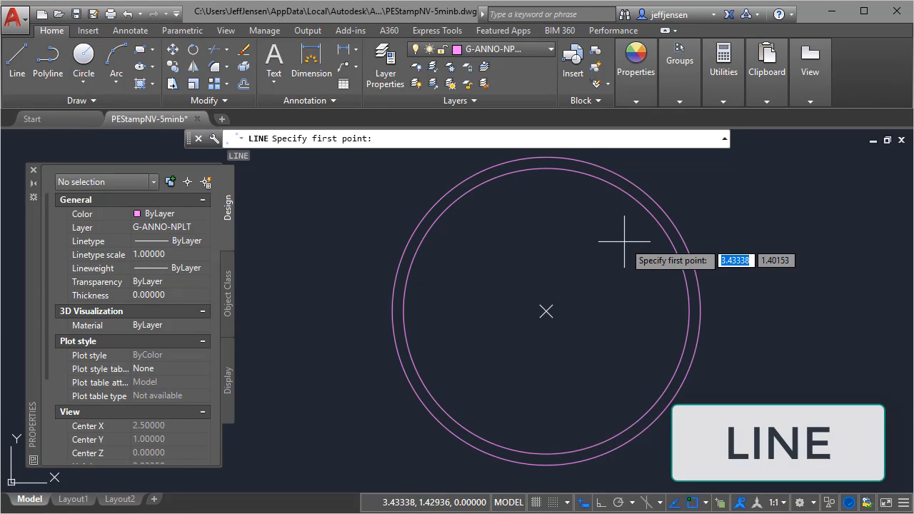
left_click(547, 311)
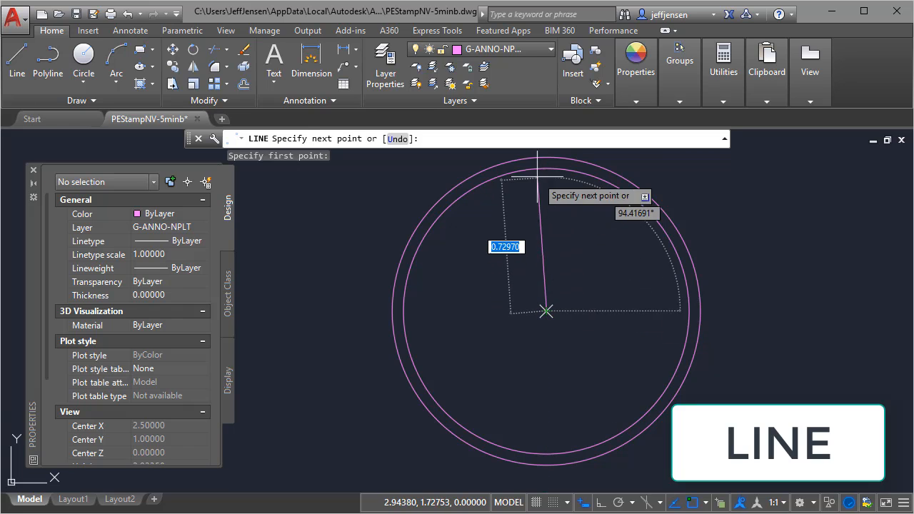
key("Escape")
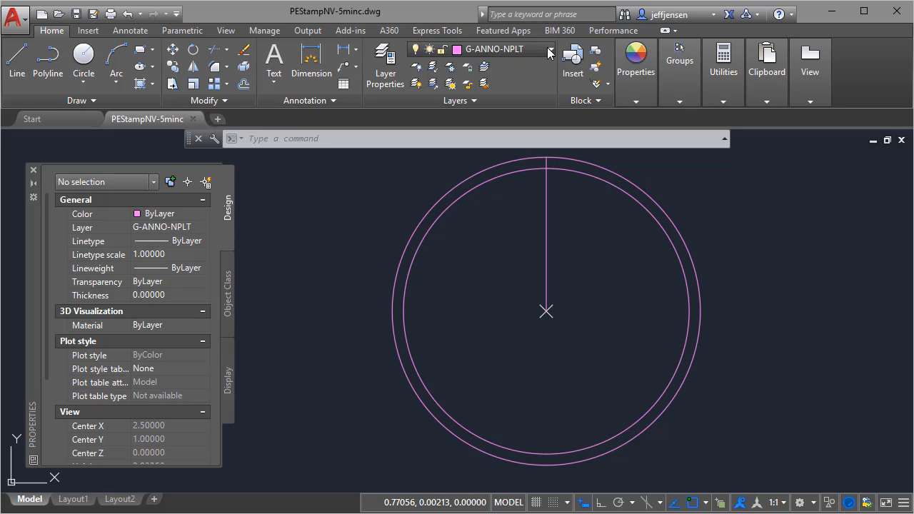
On layer 0, draw a line @.12<-40 from the vertical line's top endpoint
left_click(500, 48)
type("LINE")
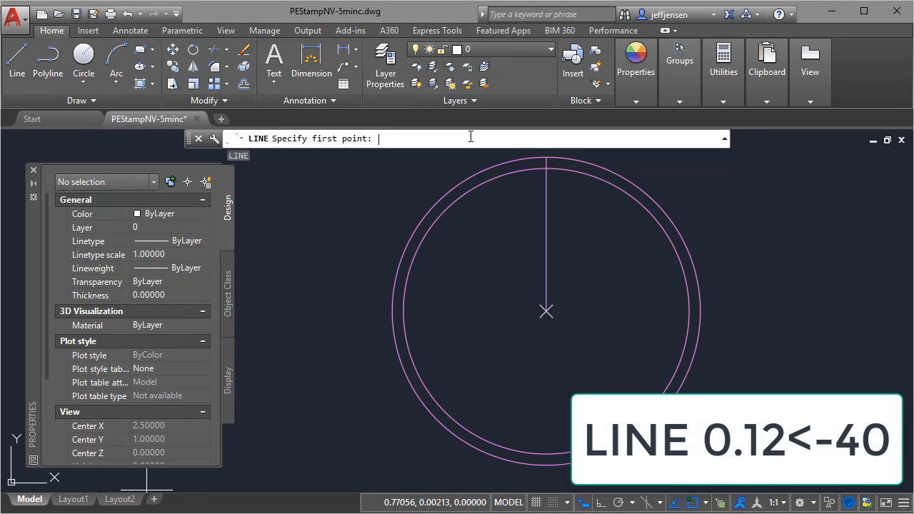
mouse_move(546, 156)
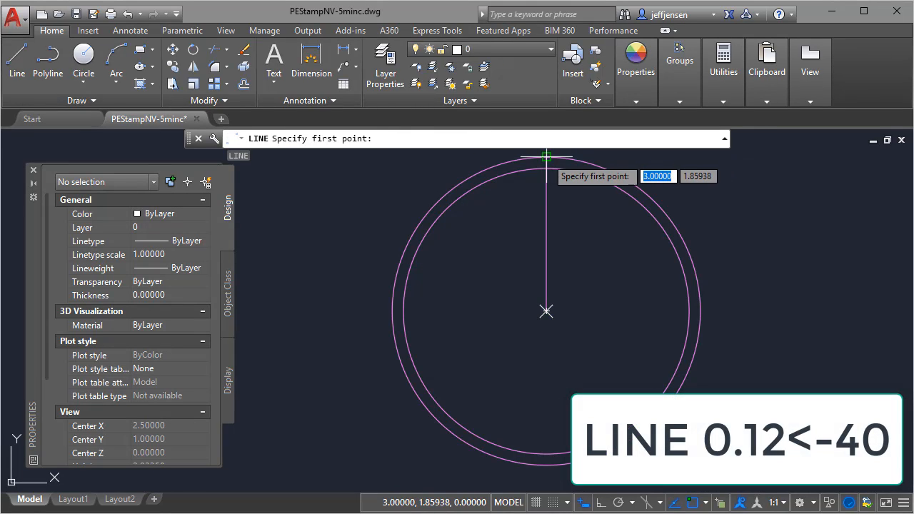
left_click(546, 155)
type("@.12<-40")
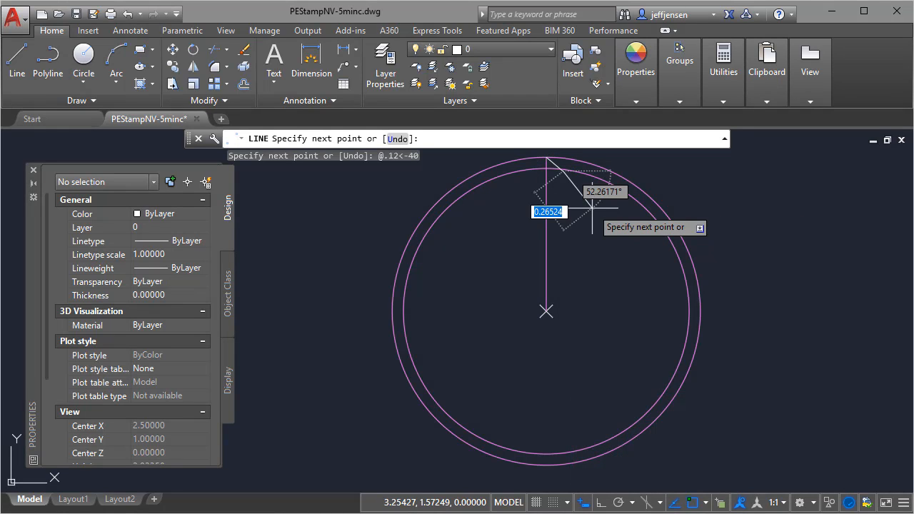
key("Escape")
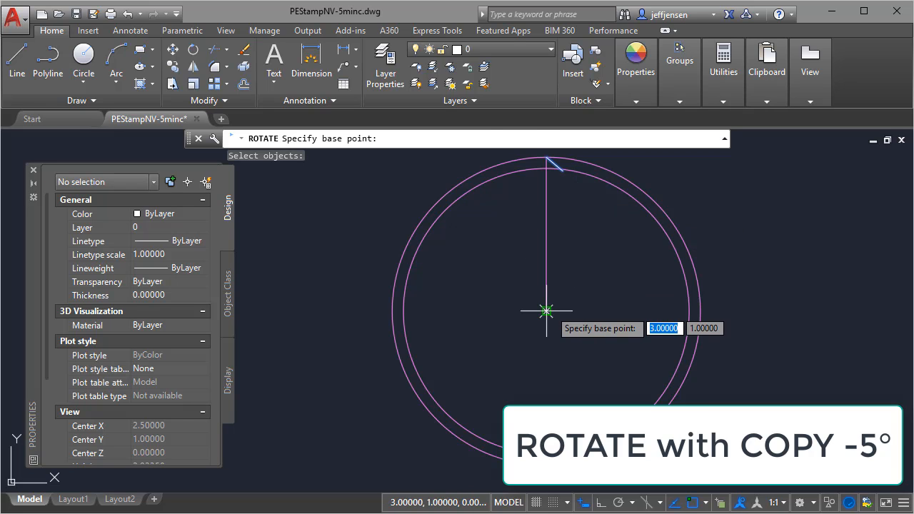
Copy the slanted line rotated -5° about the centre and begin joining their endpoints
left_click(547, 310)
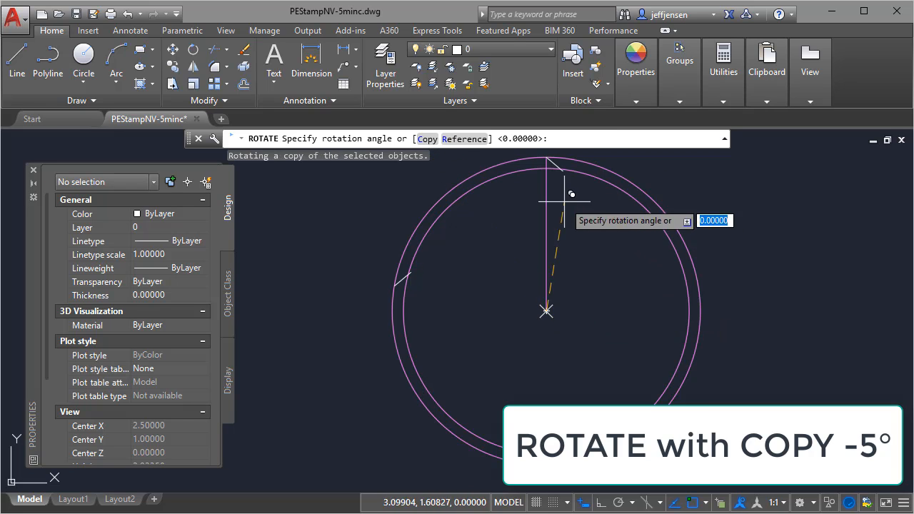
type("-5")
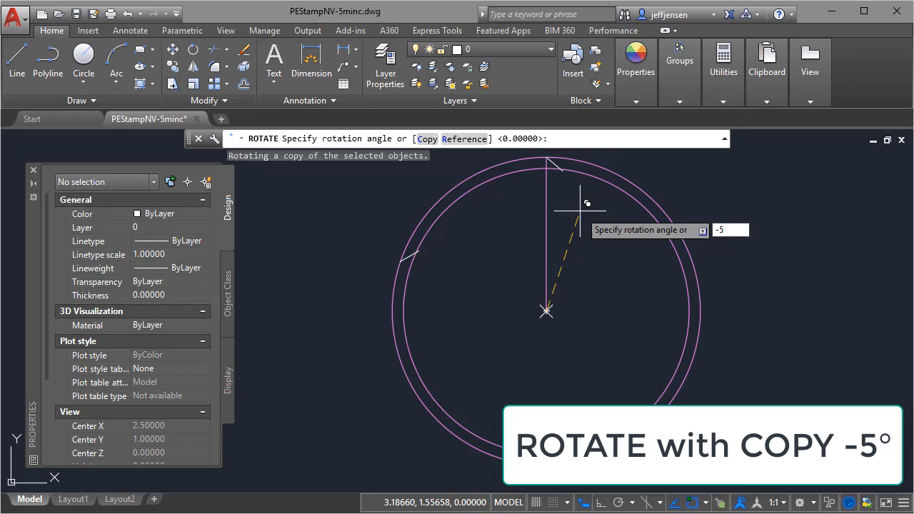
key("Return")
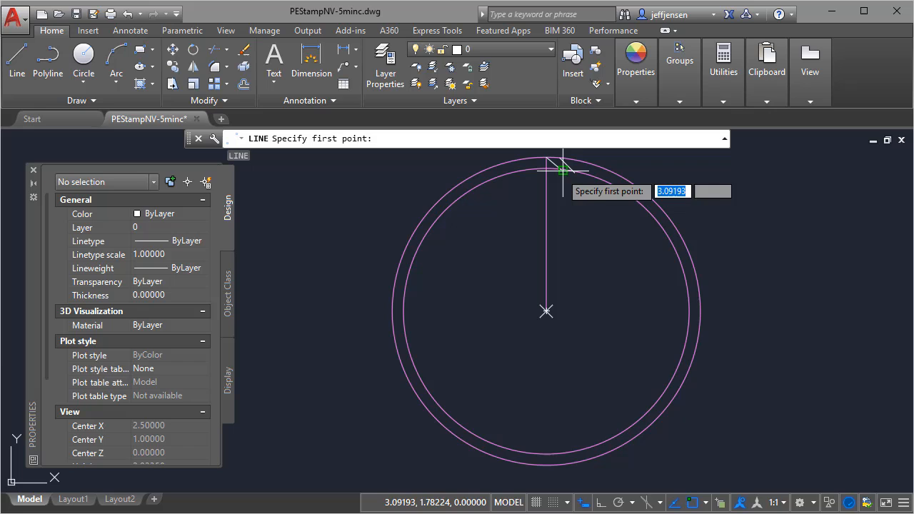
left_click(565, 169)
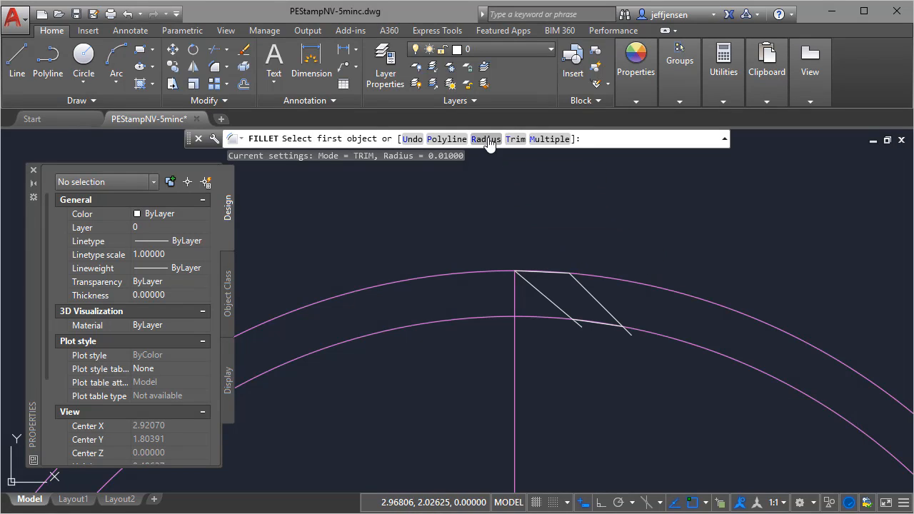
Set the fillet radius to 0.04 and round the slanted link's corners
left_click(486, 139)
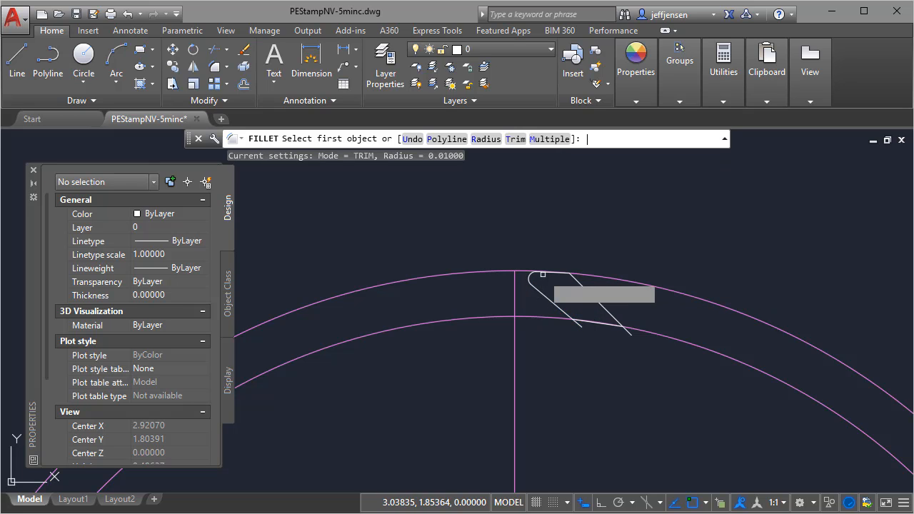
left_click(572, 286)
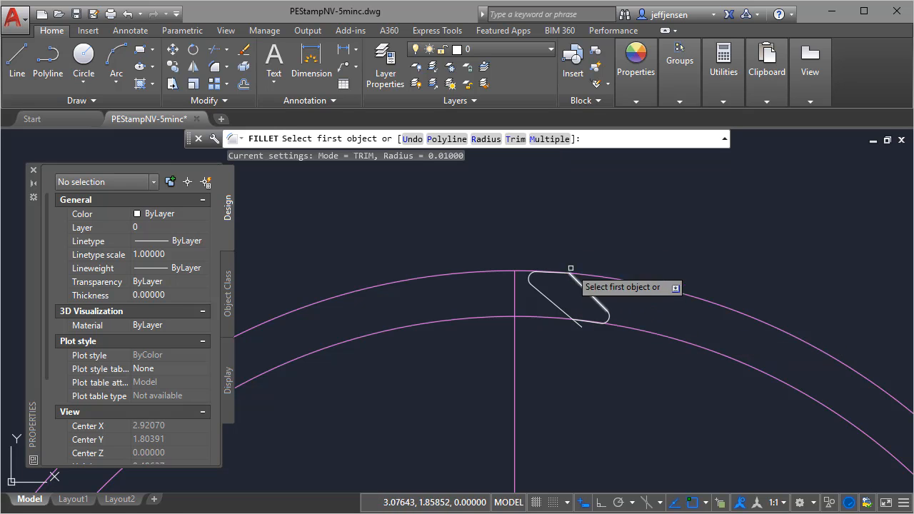
type("R")
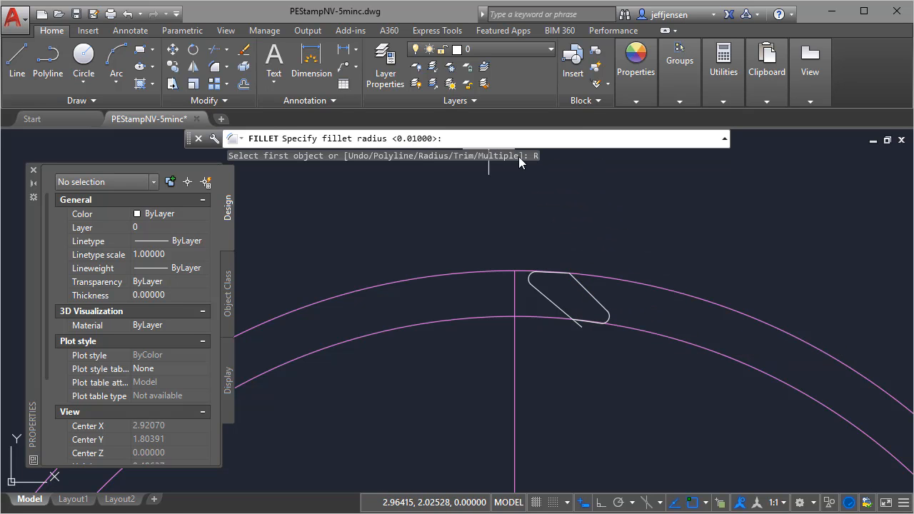
type("0.04")
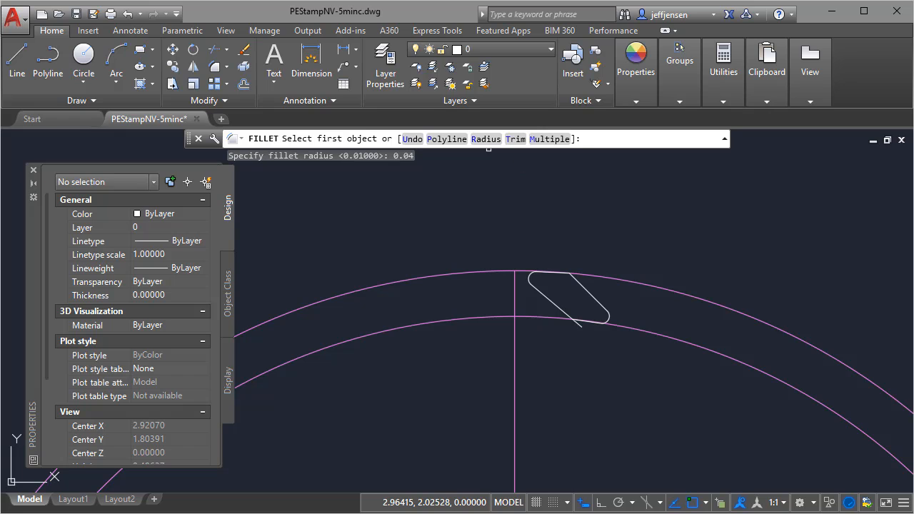
left_click(553, 275)
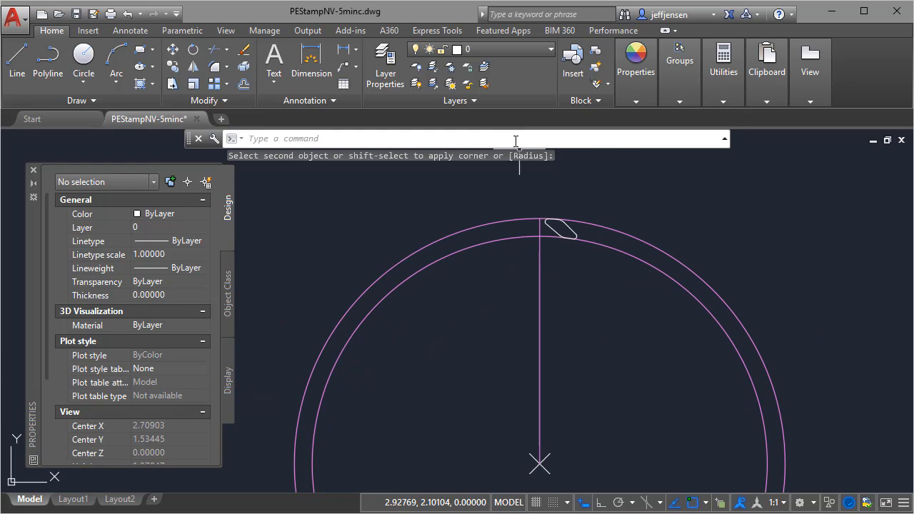
type("arr")
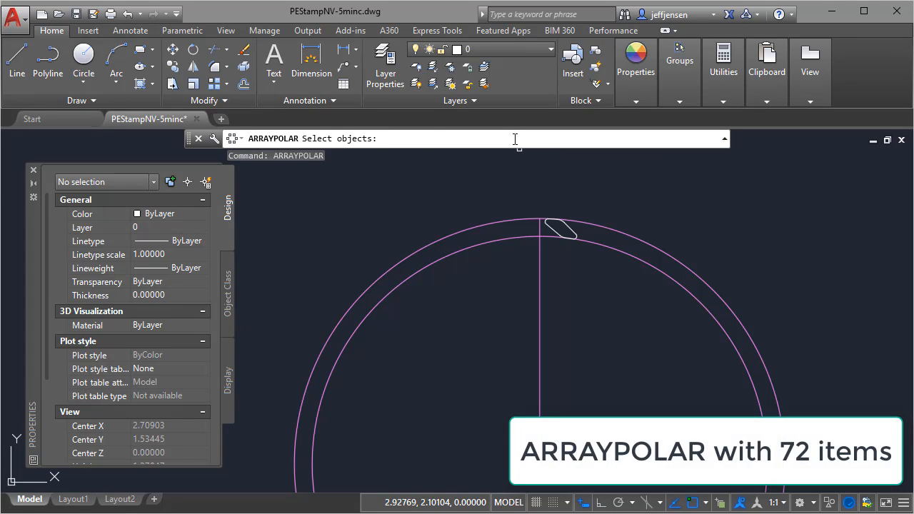
Polar-array the slanted link outline 72 times about the stamp centre
left_click(572, 229)
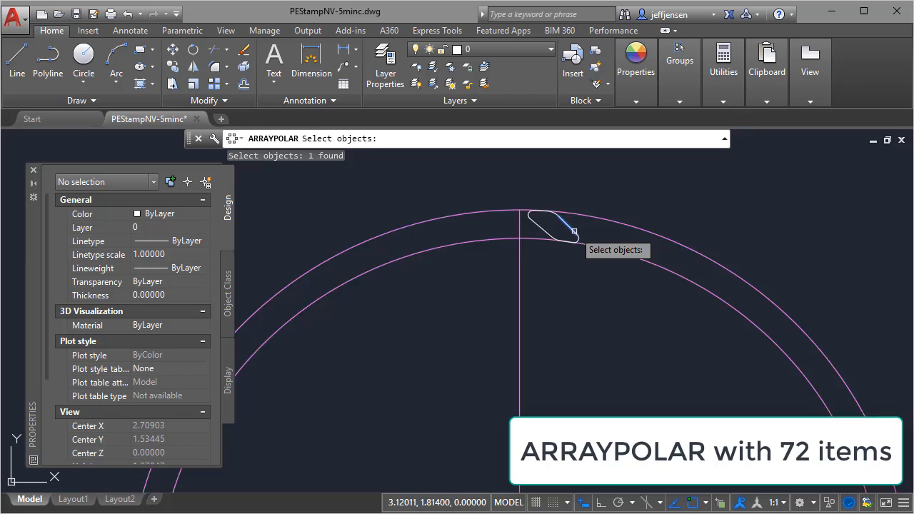
left_click(540, 245)
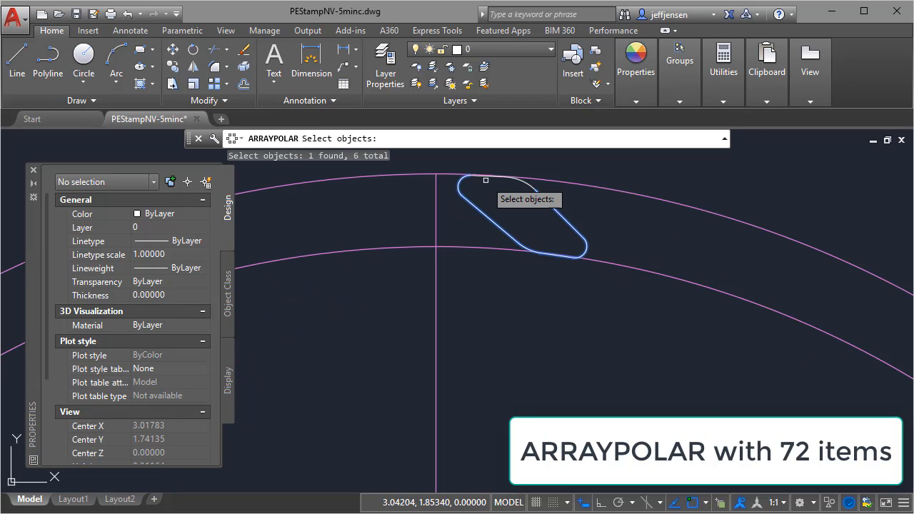
left_click(523, 203)
type("72")
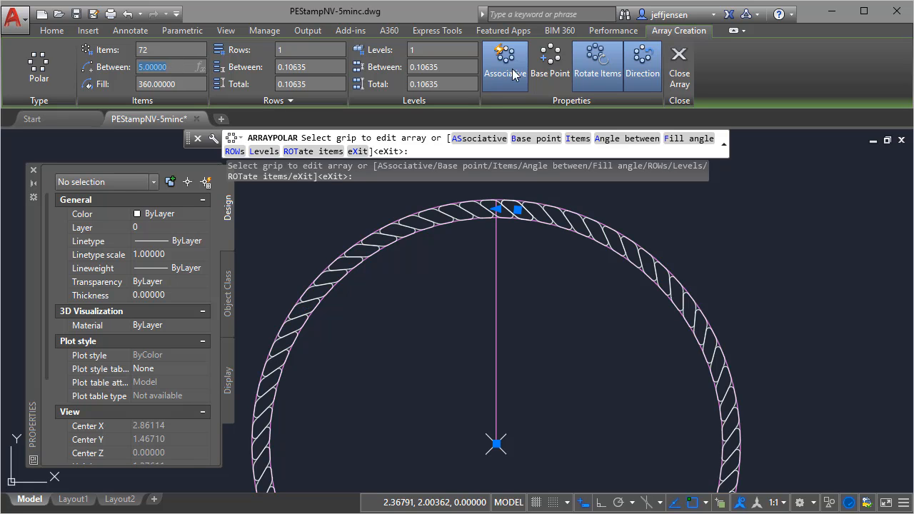
left_click(679, 65)
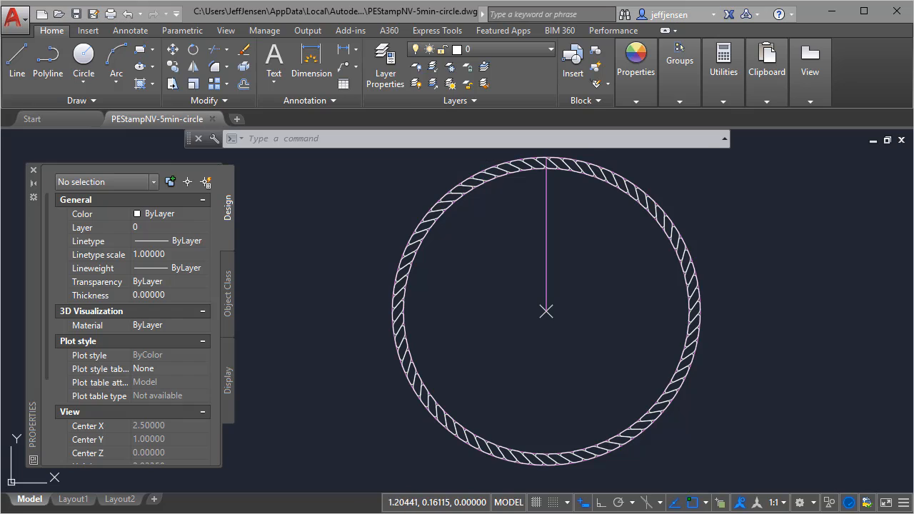
mouse_move(532, 65)
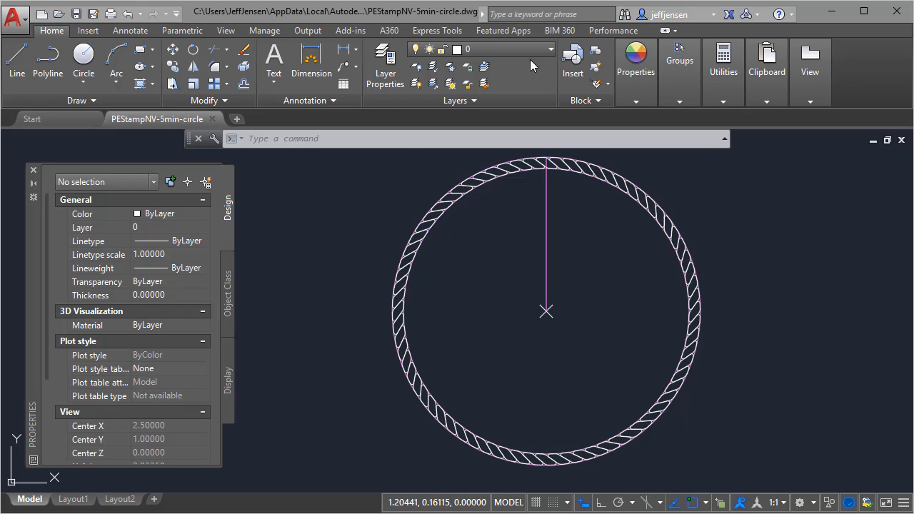
On G-ANNO-NPLT, draw a circle of radius 71/128 at the stamp centre
left_click(550, 49)
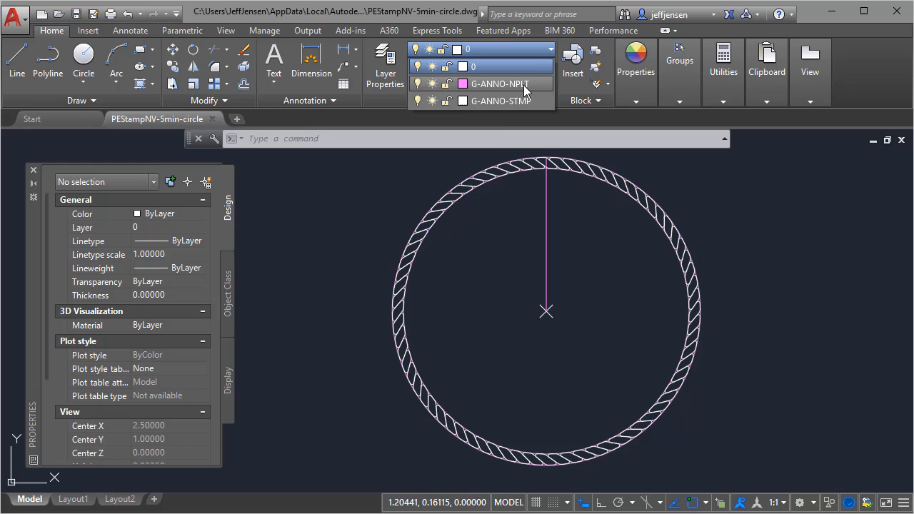
left_click(500, 83)
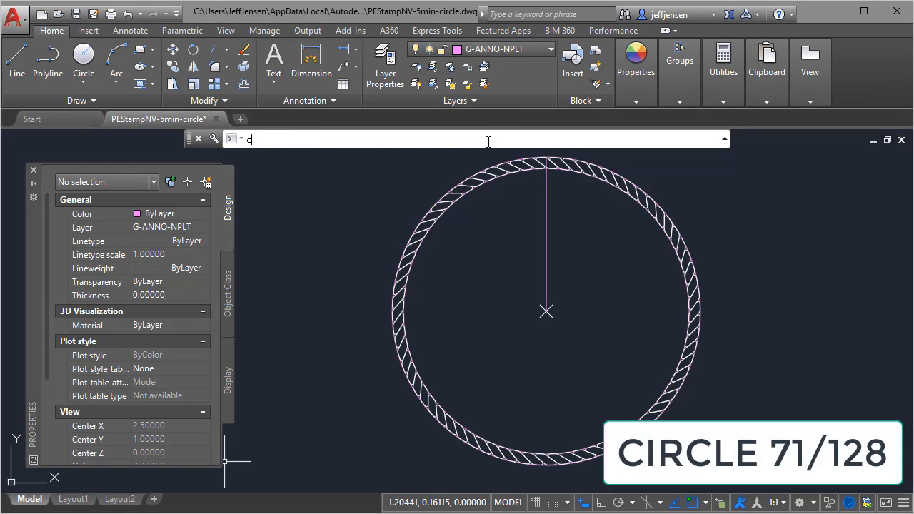
left_click(547, 310)
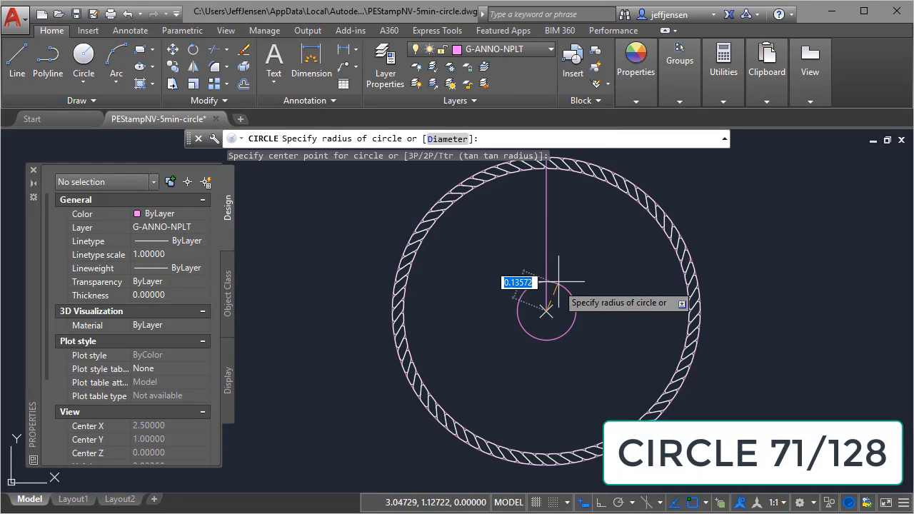
type("71/")
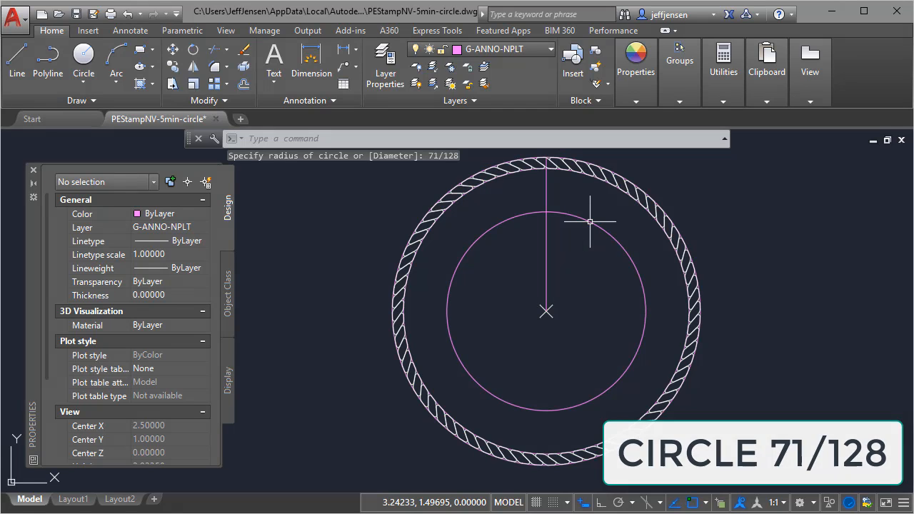
left_click(550, 49)
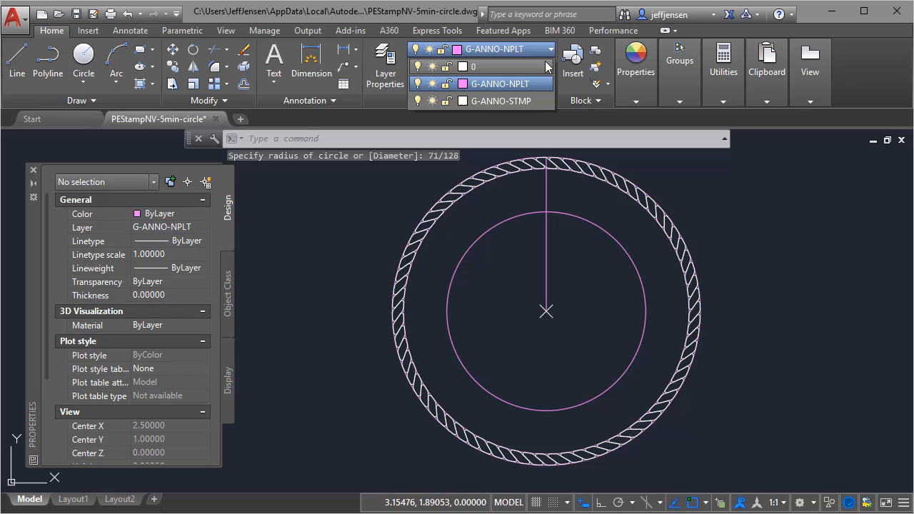
On layer 0, draw a 72-sided polygon and a tangent small circle, then array it
left_click(473, 66)
type("72")
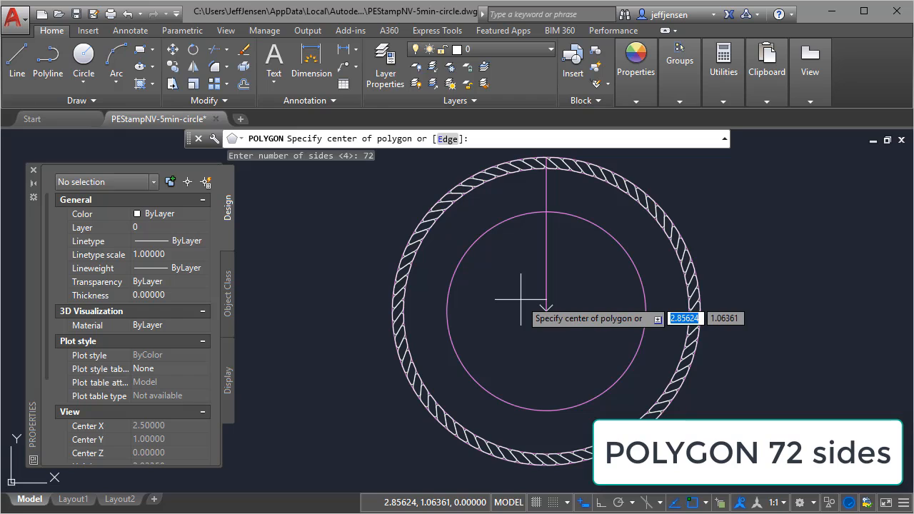
left_click(546, 311)
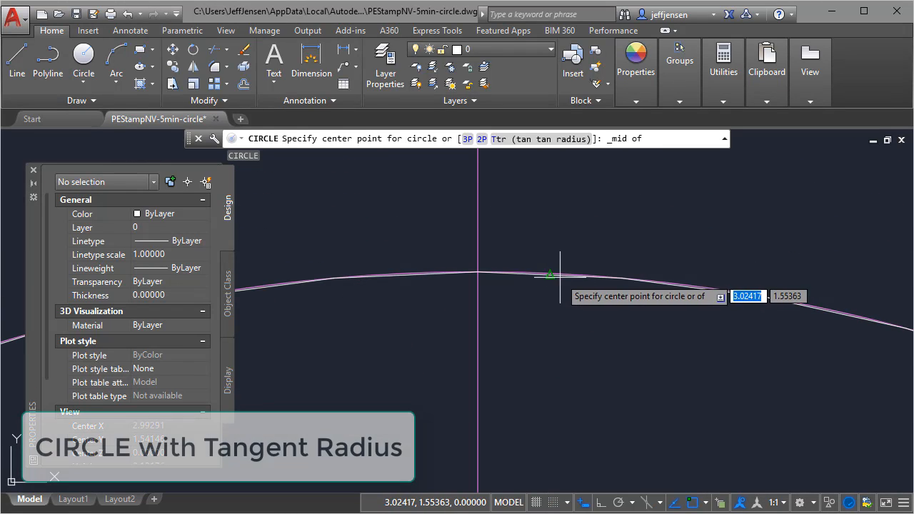
left_click(550, 274)
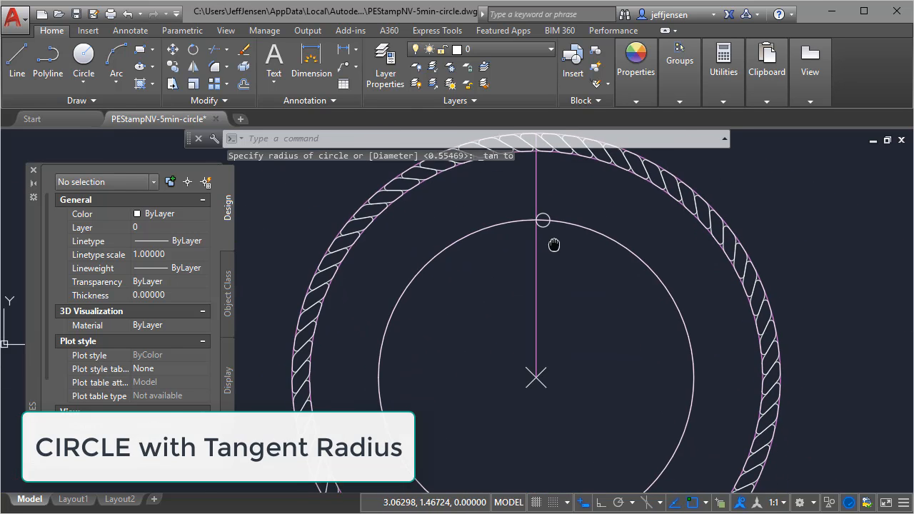
type("ARRAYpolar")
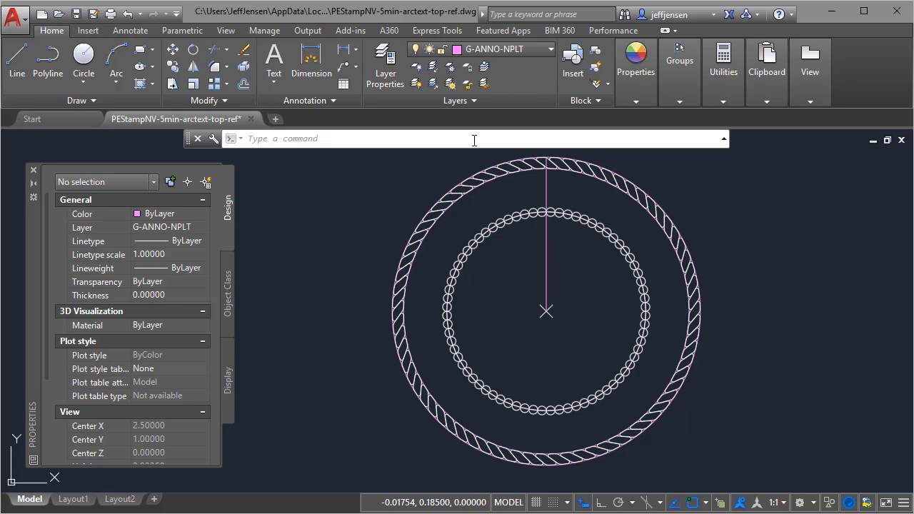
Draw a guide circle of radius 0.636 at the stamp centre
left_click(84, 61)
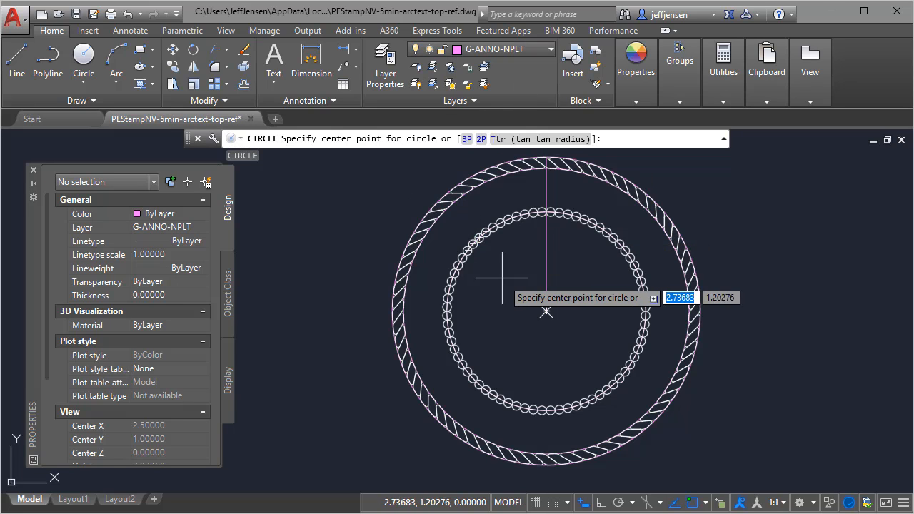
left_click(546, 312)
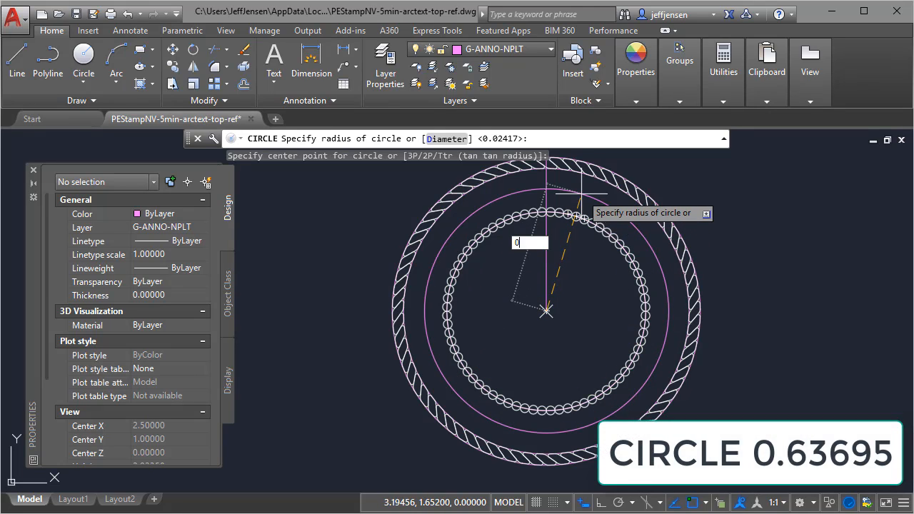
type("0.636")
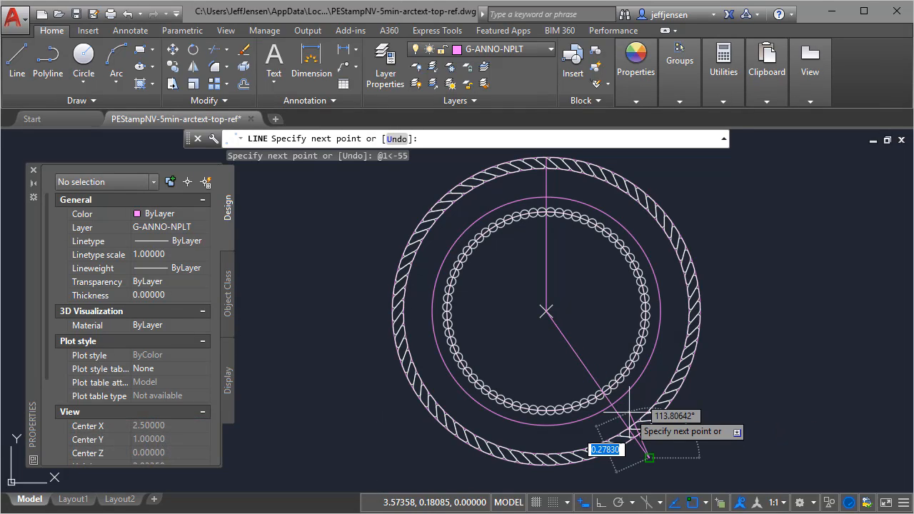
Draw two guide lines from the centre at -55° and -125°
key("Escape")
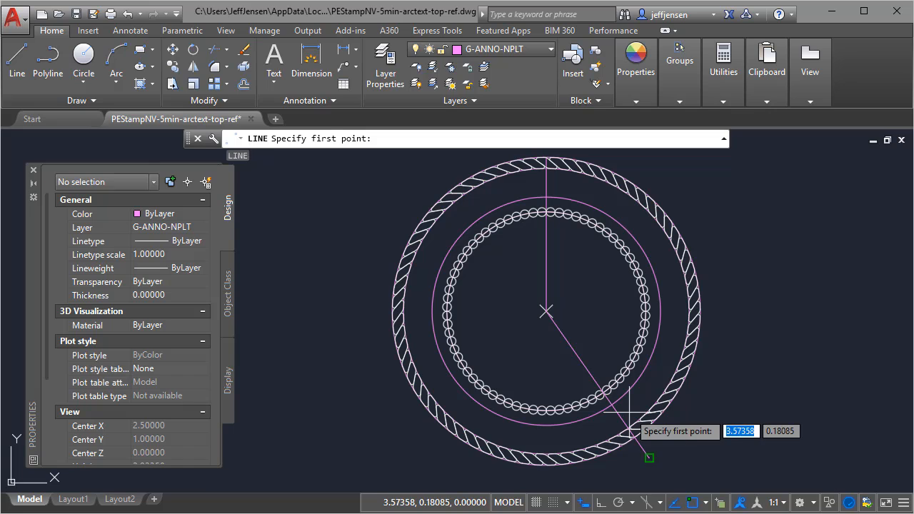
left_click(546, 312)
type("1")
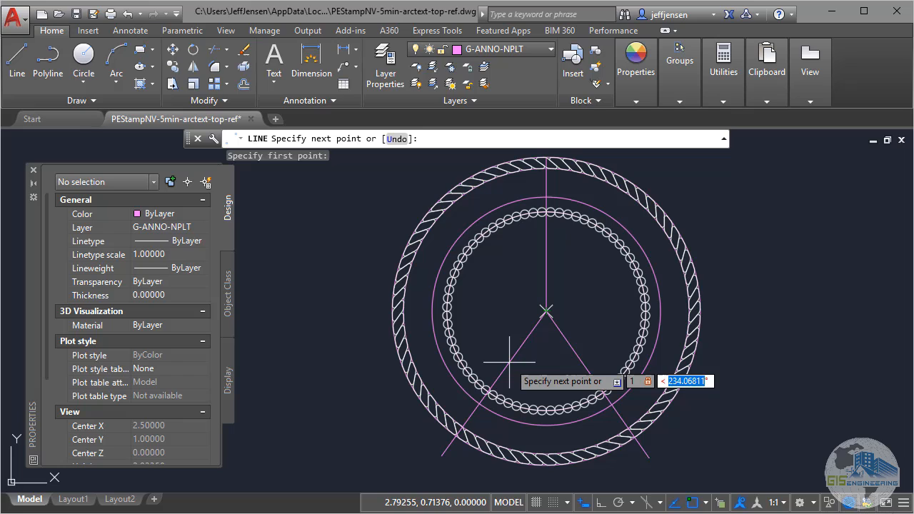
type("-125")
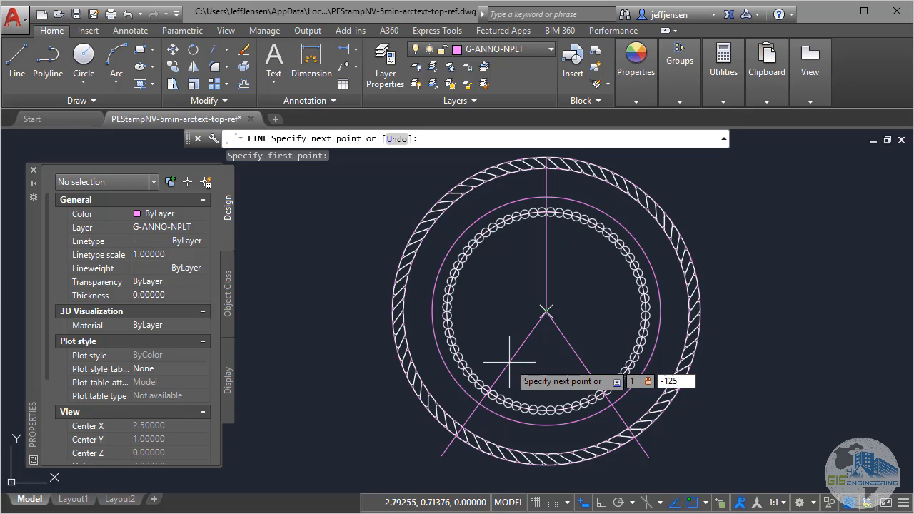
key("Escape")
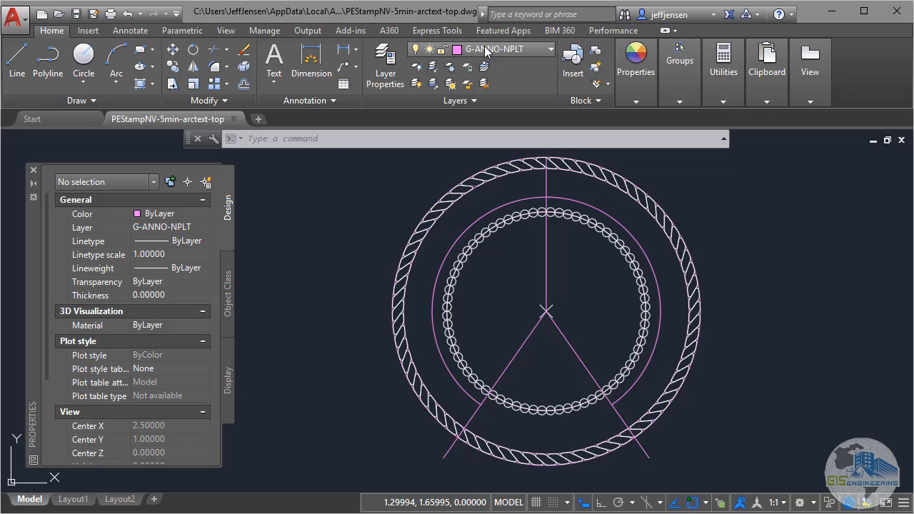
Start ARCTEXT on the upper guide circle of the seal
type("ar")
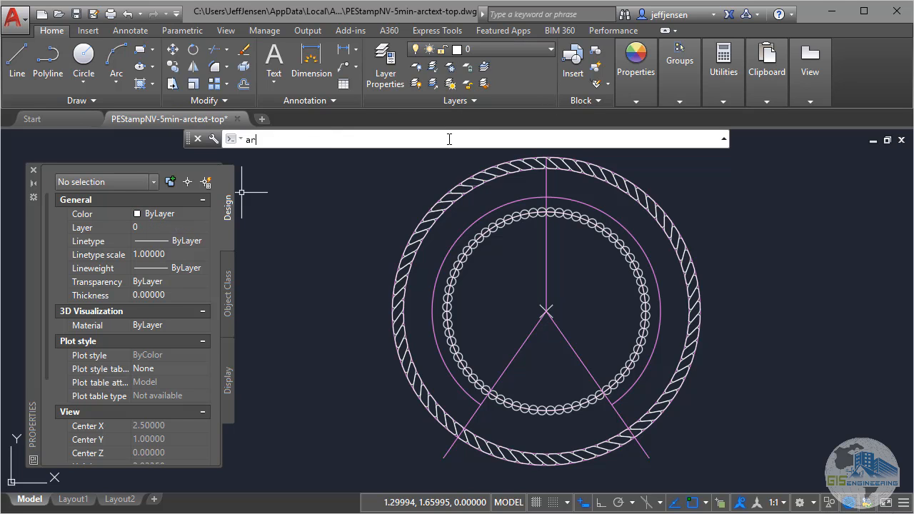
type("CTExt")
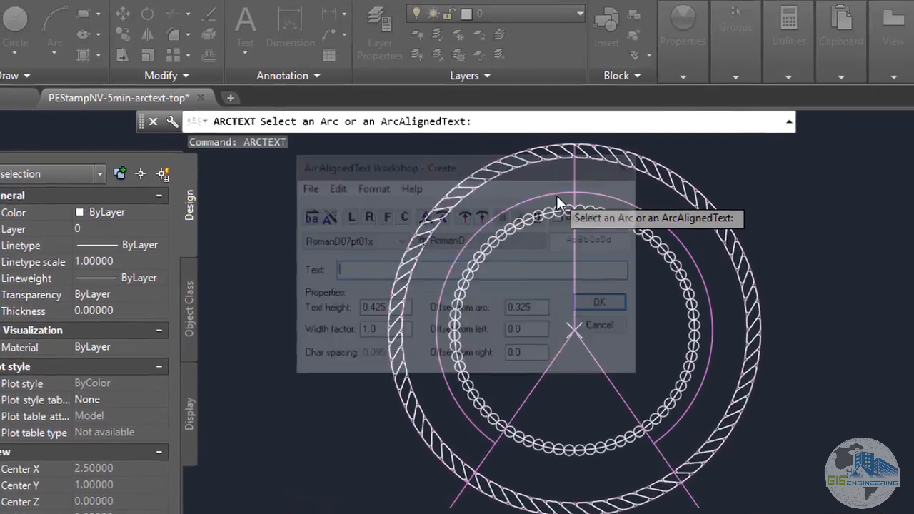
left_click(367, 183)
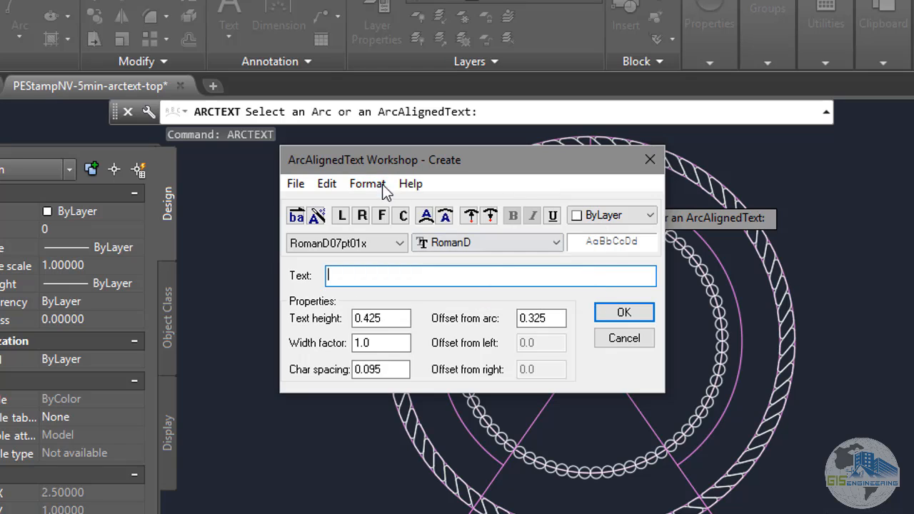
left_click(367, 184)
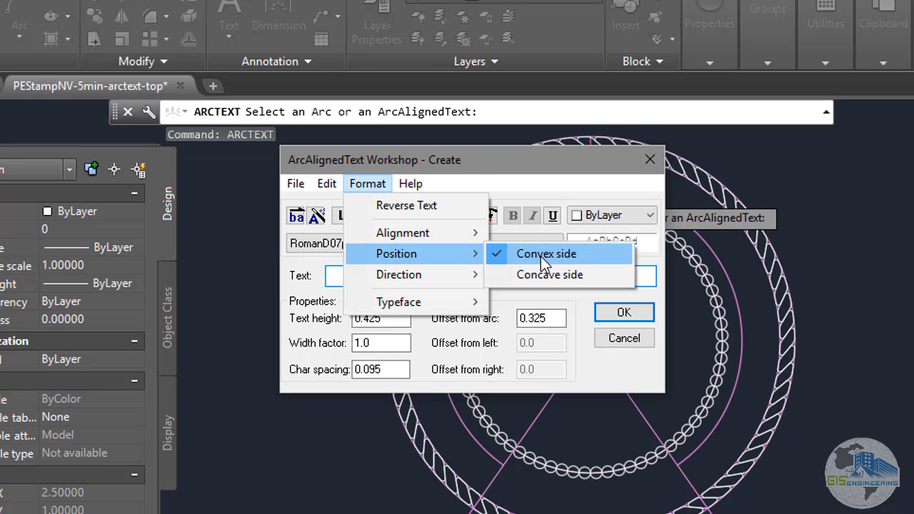
mouse_move(443, 274)
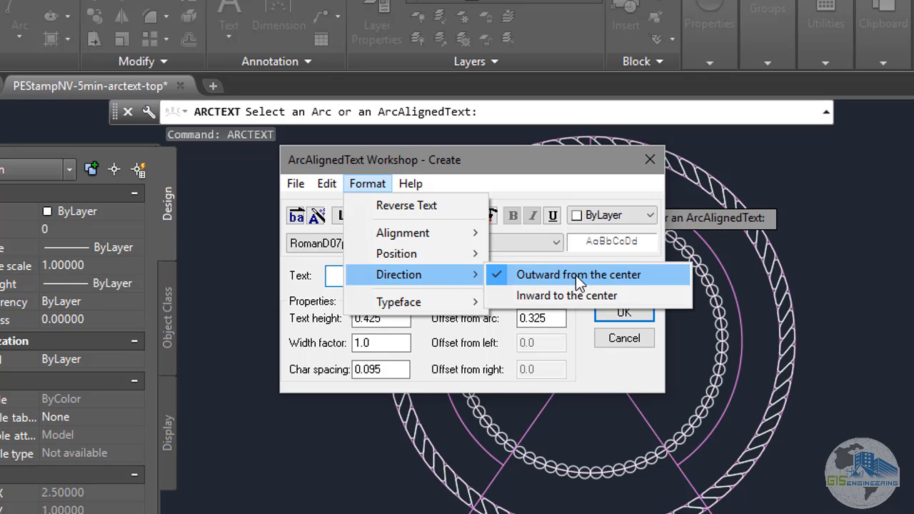
mouse_move(399, 302)
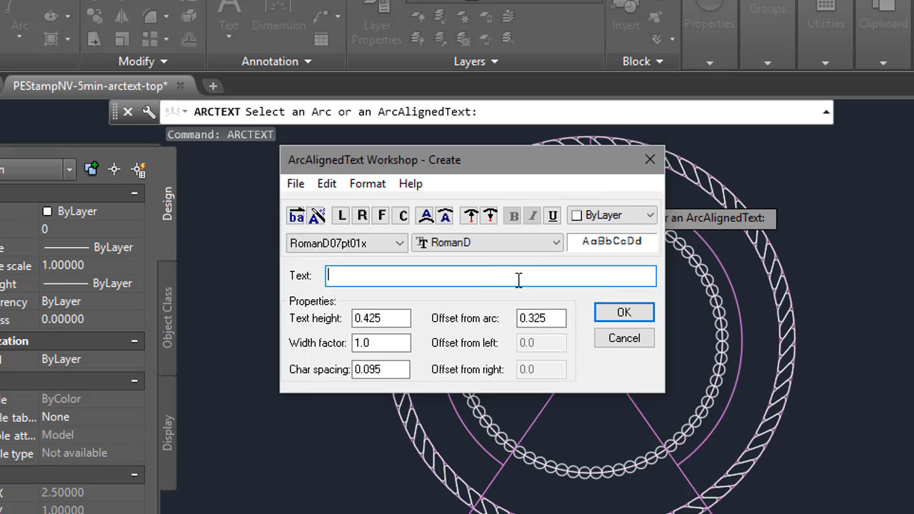
Place 'PROFESSIONAL ENGINEER-STATE OF NEVADA' along the arc at 0.09 height and 0.035 spacing
type("PROF")
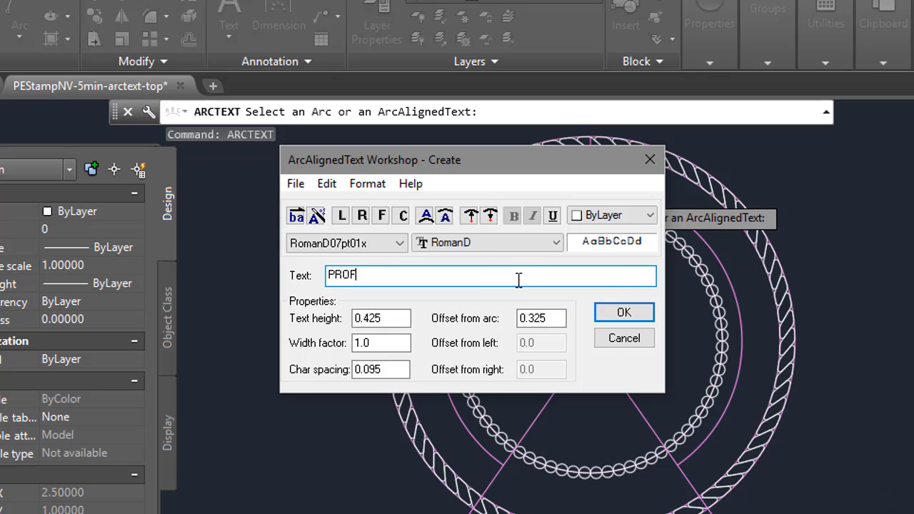
type("ESSIONAL")
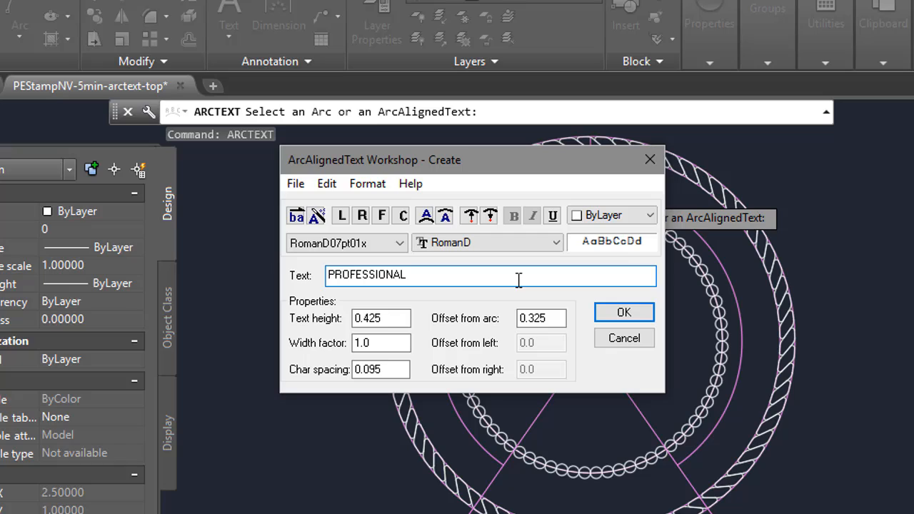
type("ENGINEER-S")
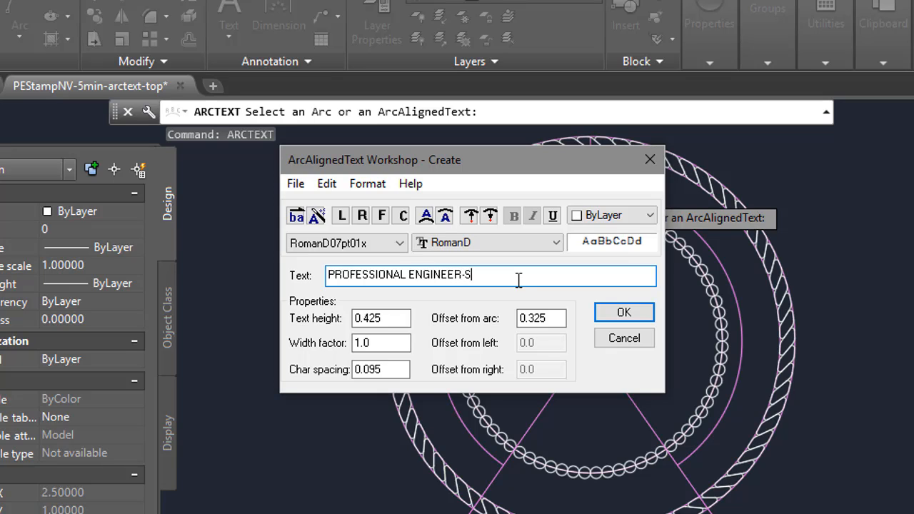
type("TATE OF NEAVADA")
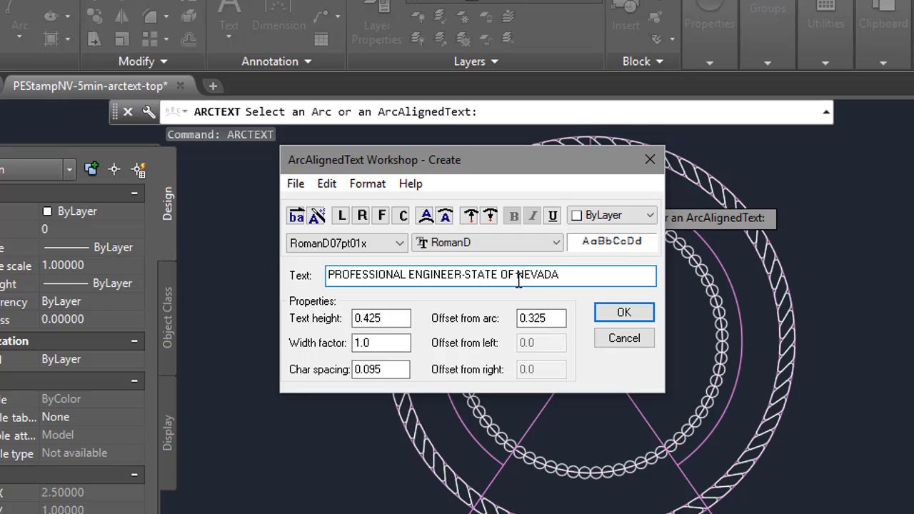
left_click(381, 318)
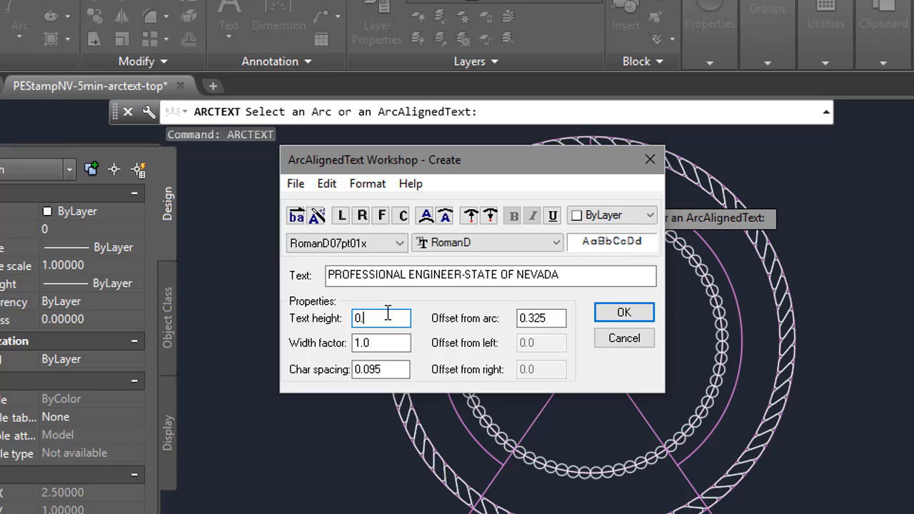
type("09")
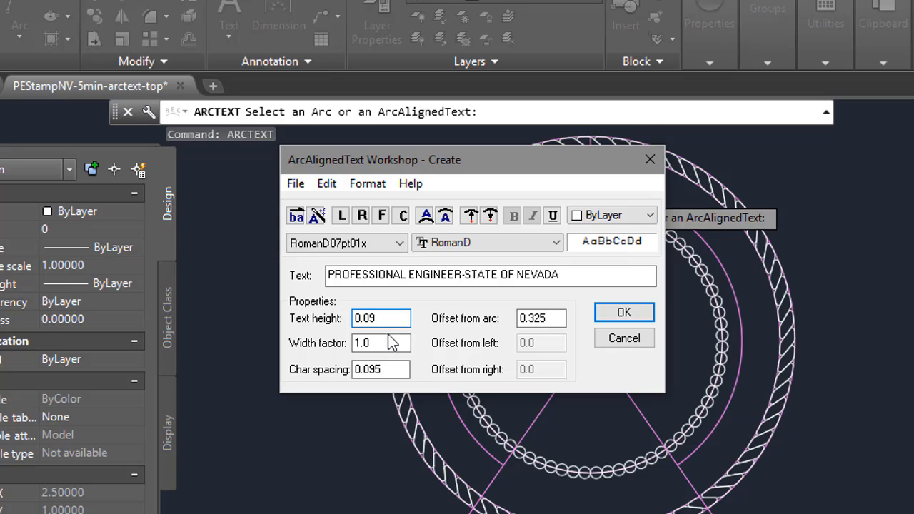
left_click(382, 343)
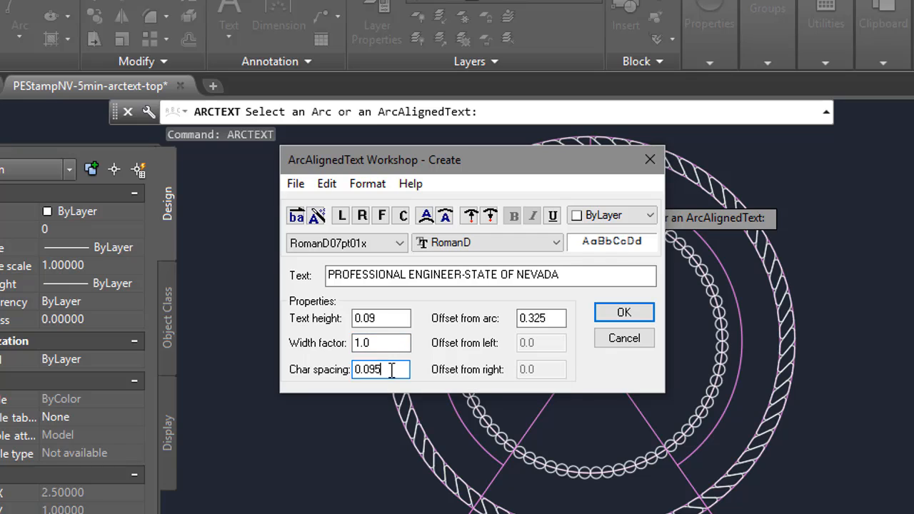
type("0.03")
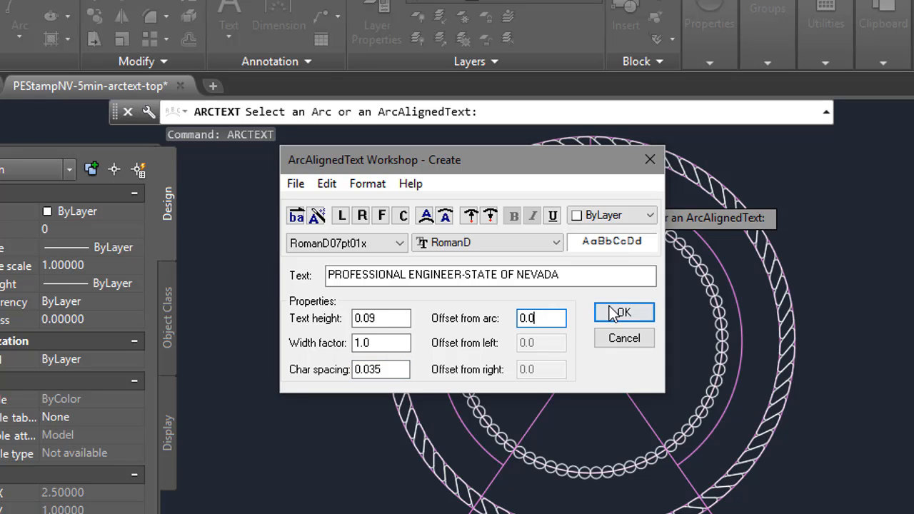
left_click(622, 312)
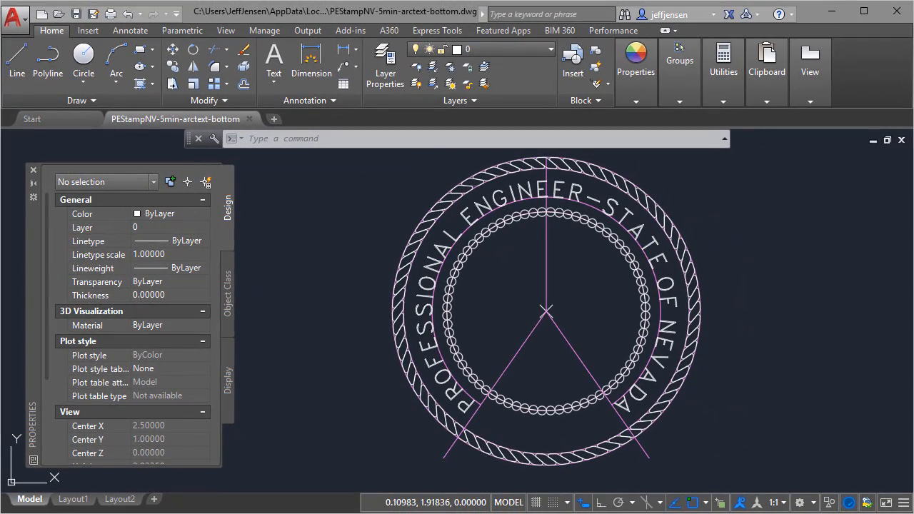
mouse_move(521, 77)
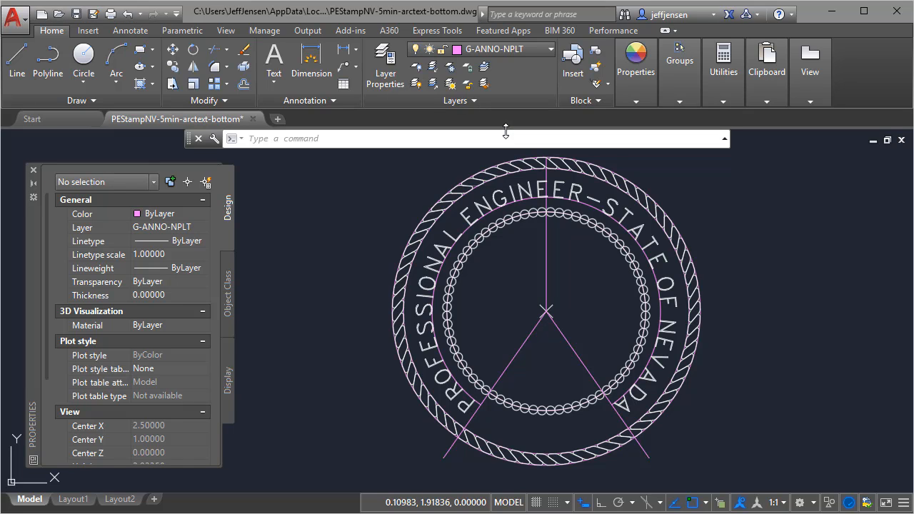
Draw a non-plotting arc from the left line, centered on the seal, to the right line
left_click(116, 57)
type("C")
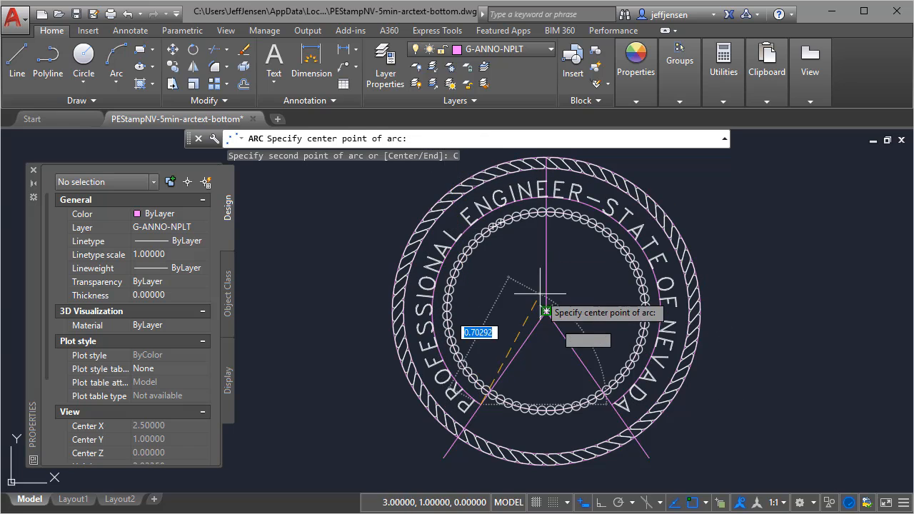
left_click(546, 310)
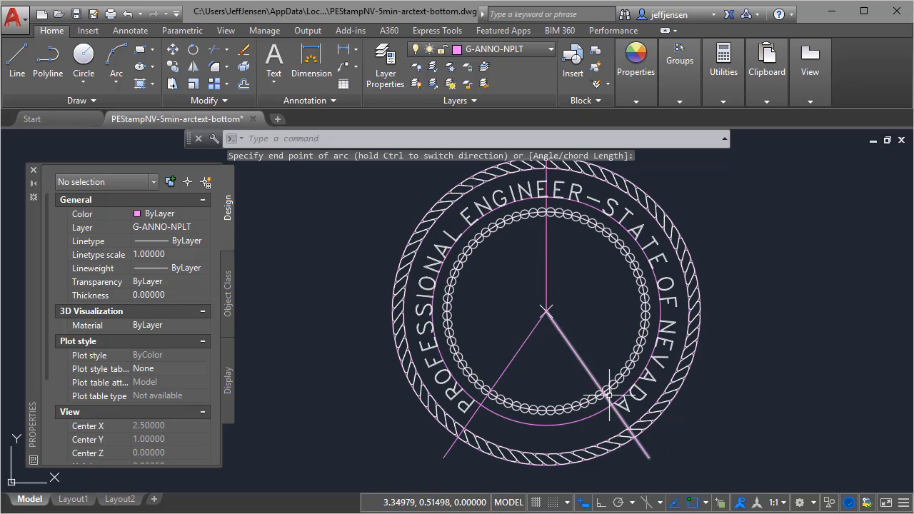
left_click(550, 48)
type("arc")
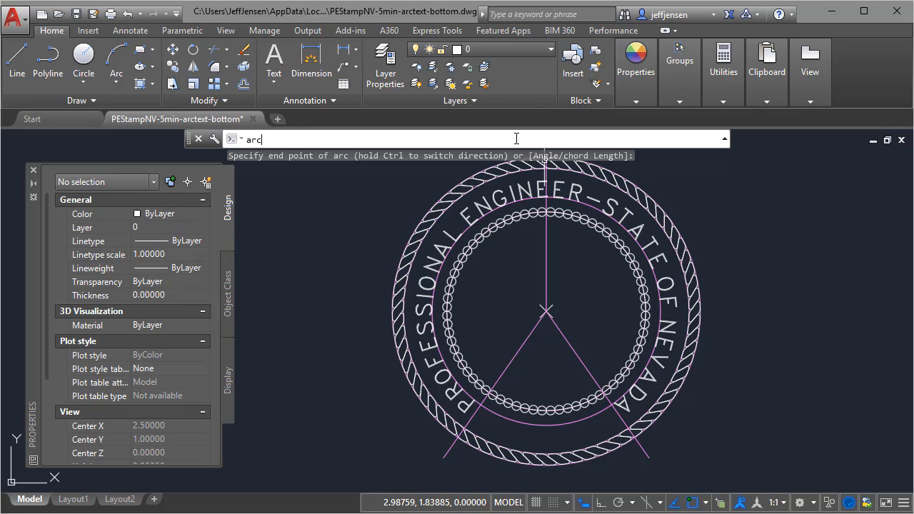
key("Return")
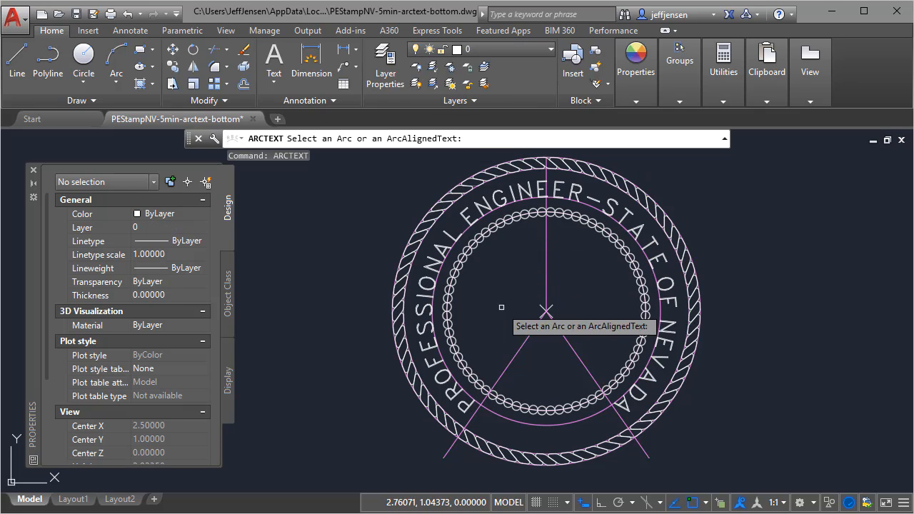
Curve 'No. 15737' inward along the bottom arc at 0.09 height and 0.0 offset
left_click(546, 311)
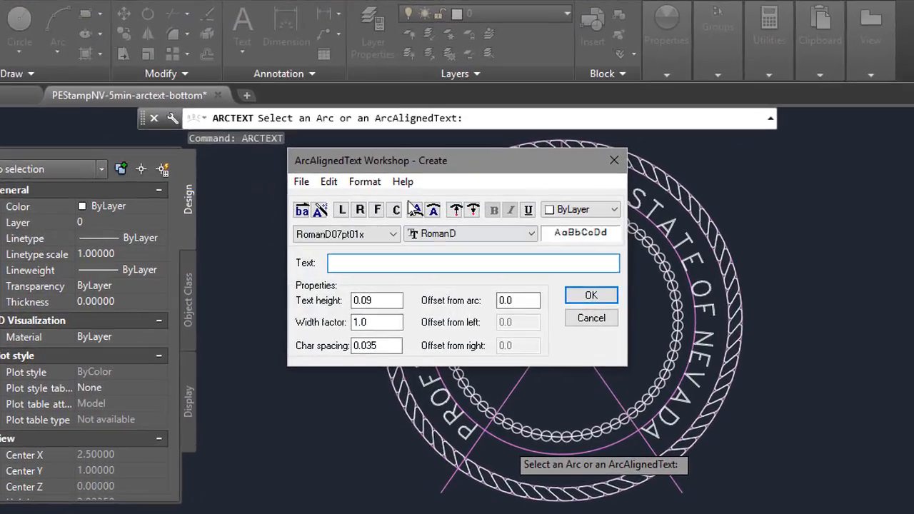
left_click(365, 181)
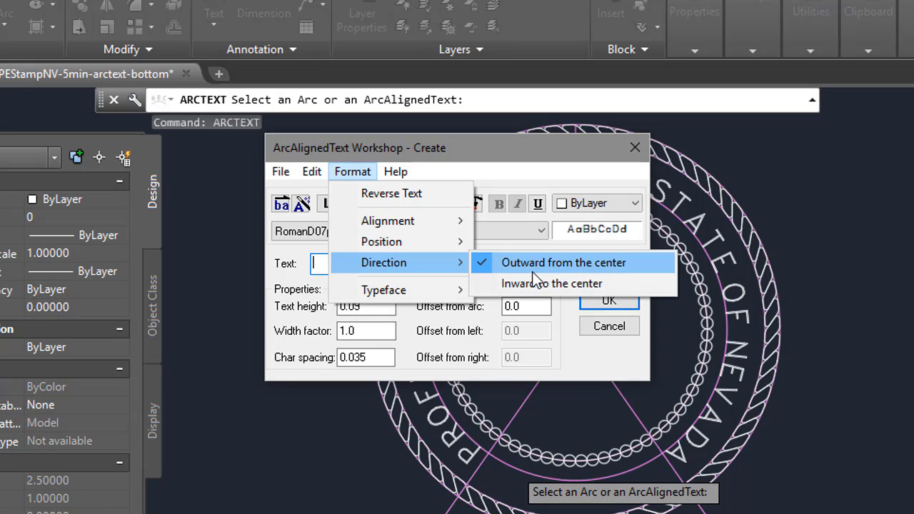
left_click(564, 262)
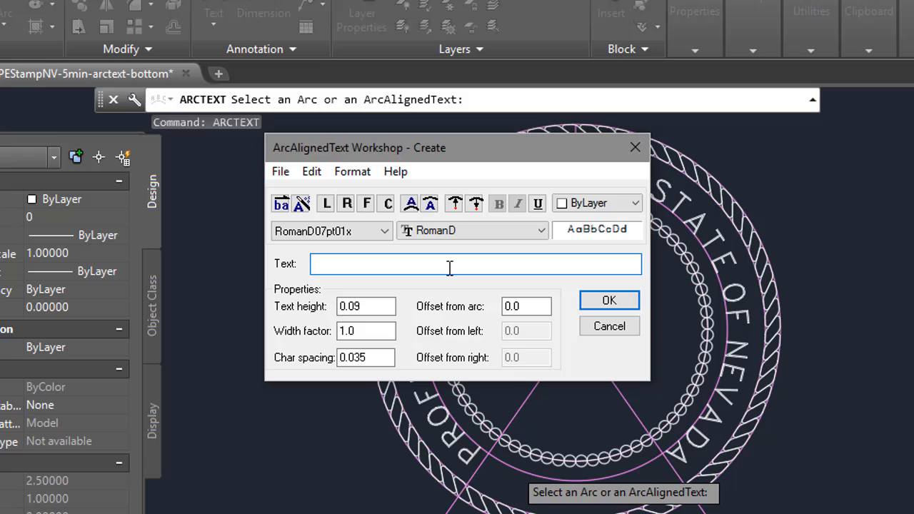
type("No.")
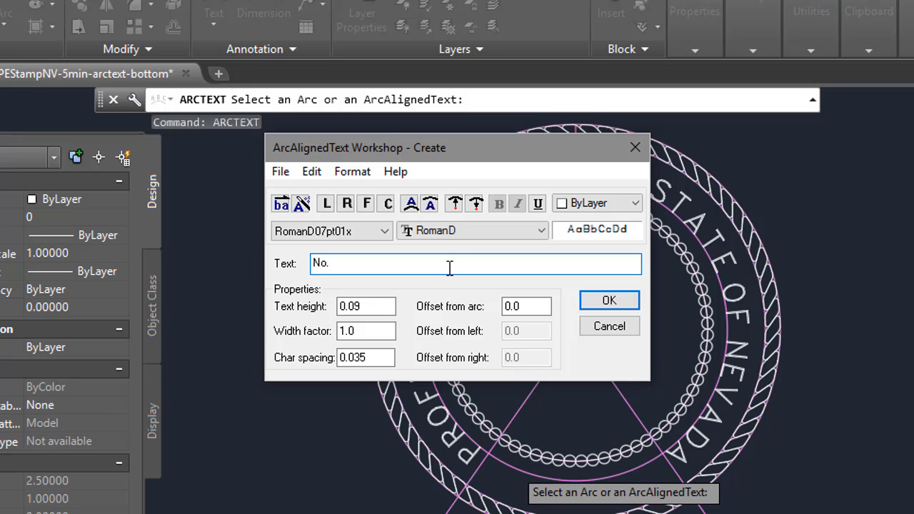
type("1")
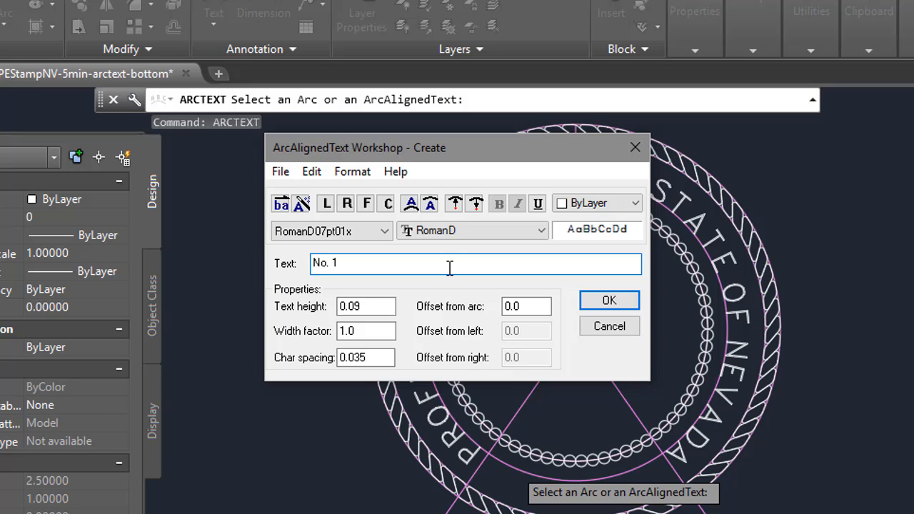
type("5737")
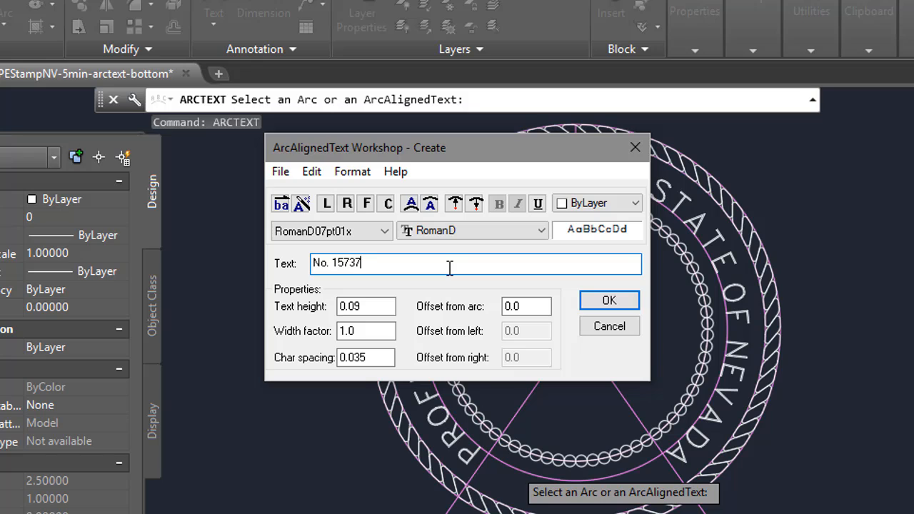
left_click(366, 305)
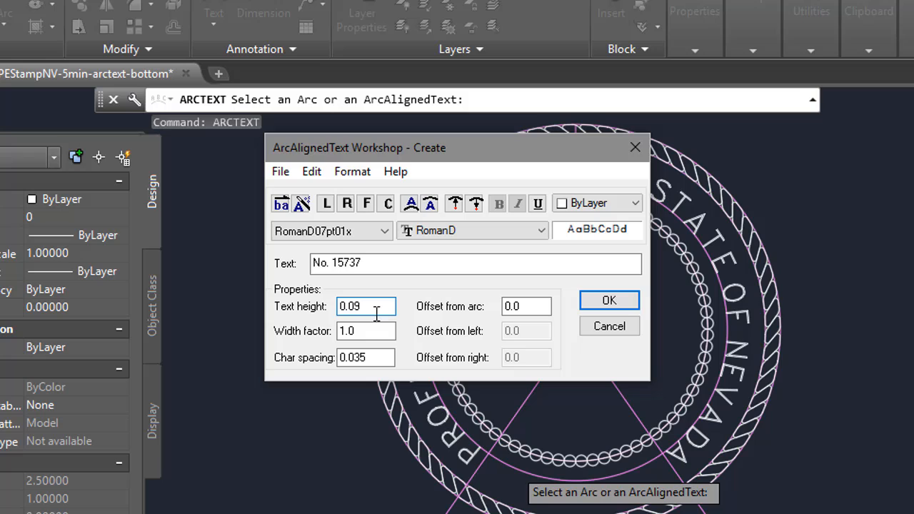
left_click(367, 331)
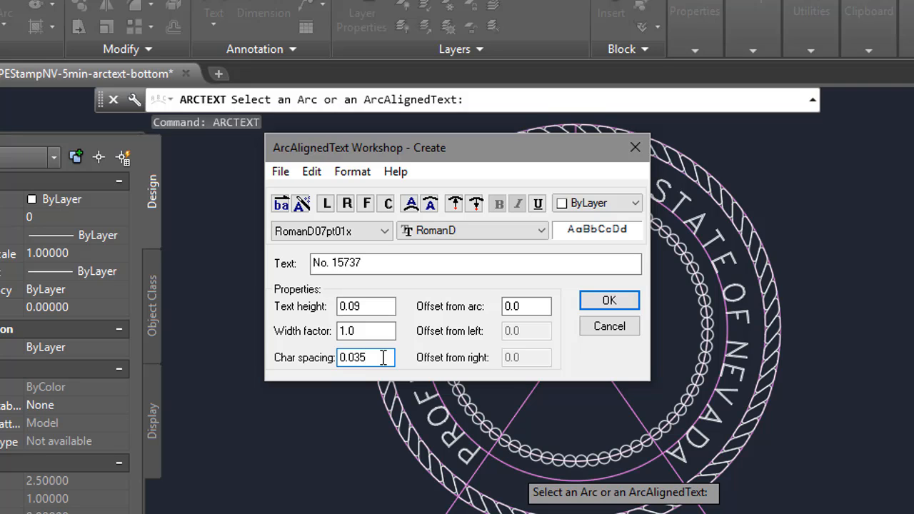
left_click(527, 306)
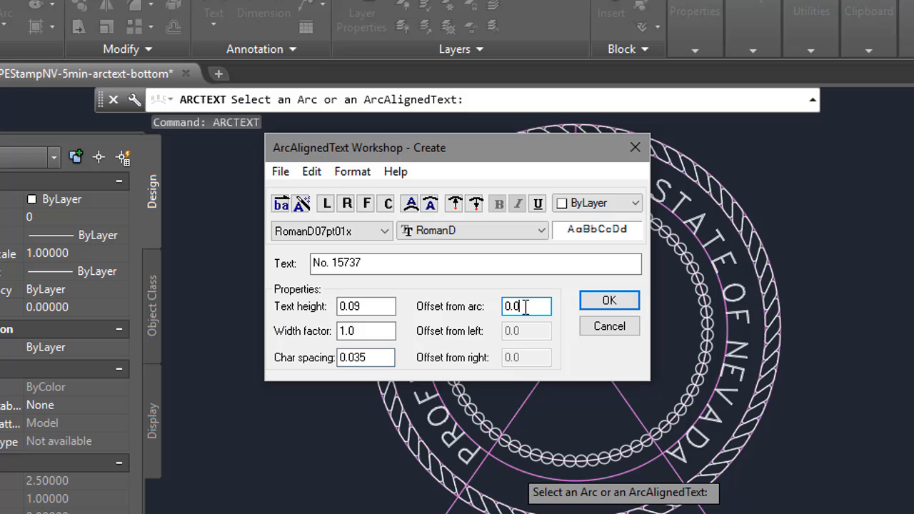
mouse_move(579, 313)
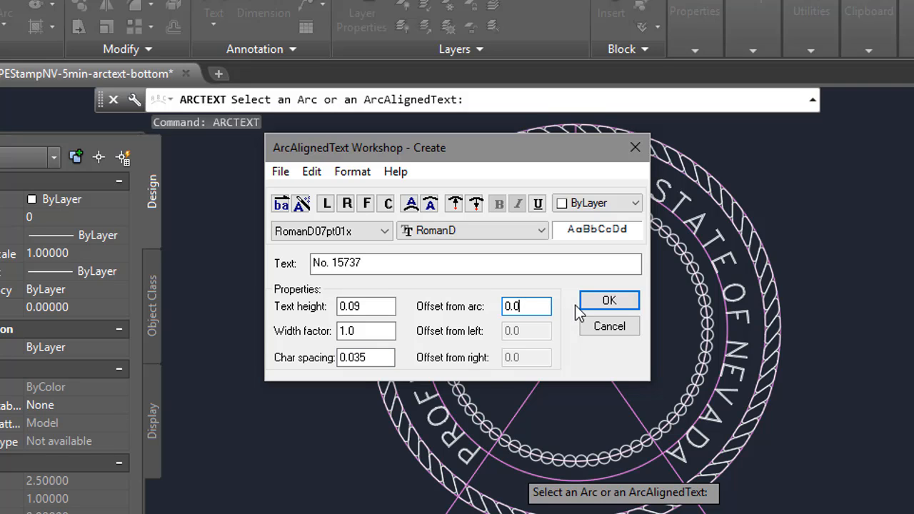
mouse_move(610, 300)
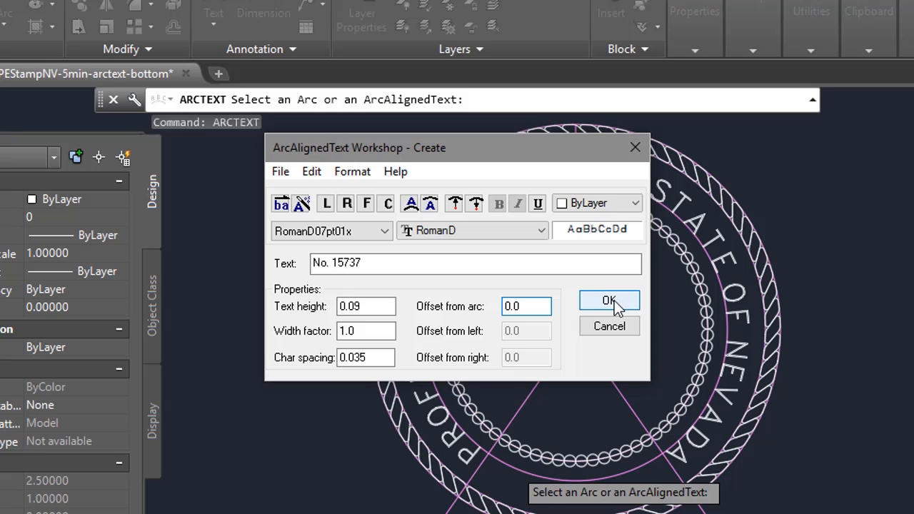
left_click(609, 300)
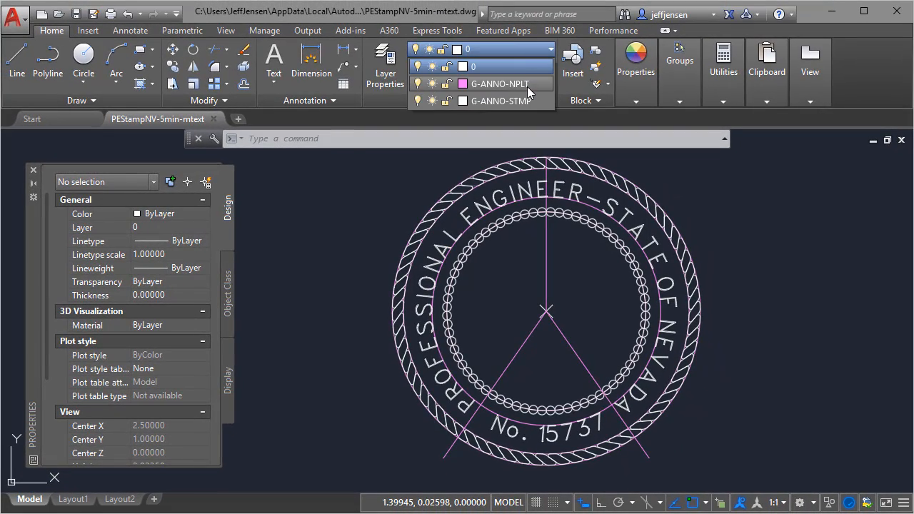
Make G-ANNO-NPLT current and start a .22 guide line from the seal center, then cancel
left_click(500, 84)
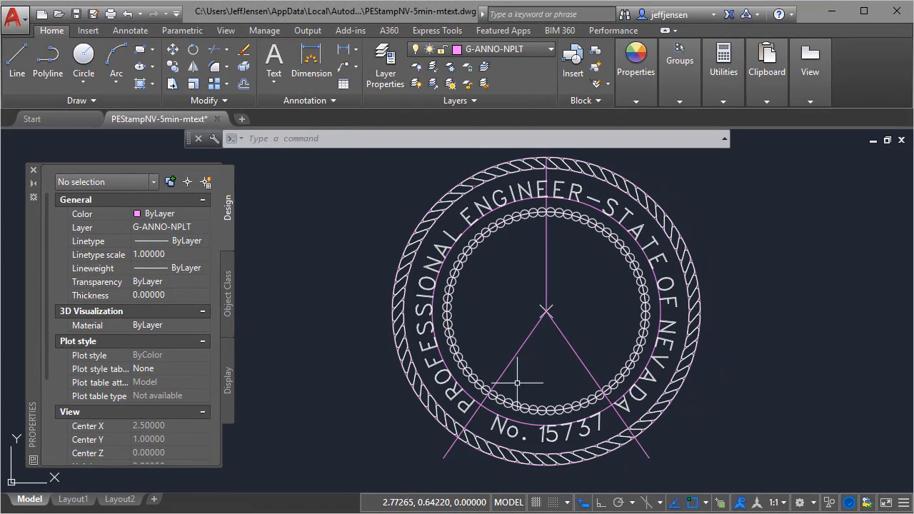
key("f8")
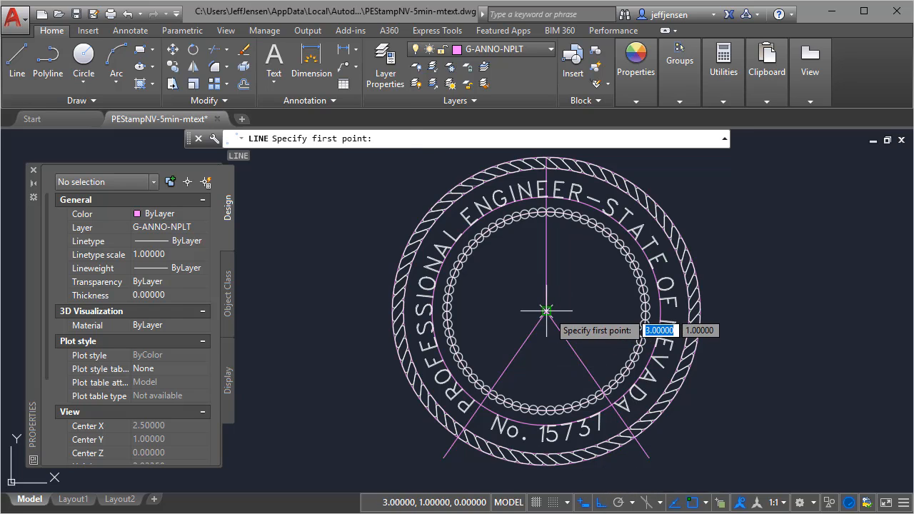
left_click(547, 311)
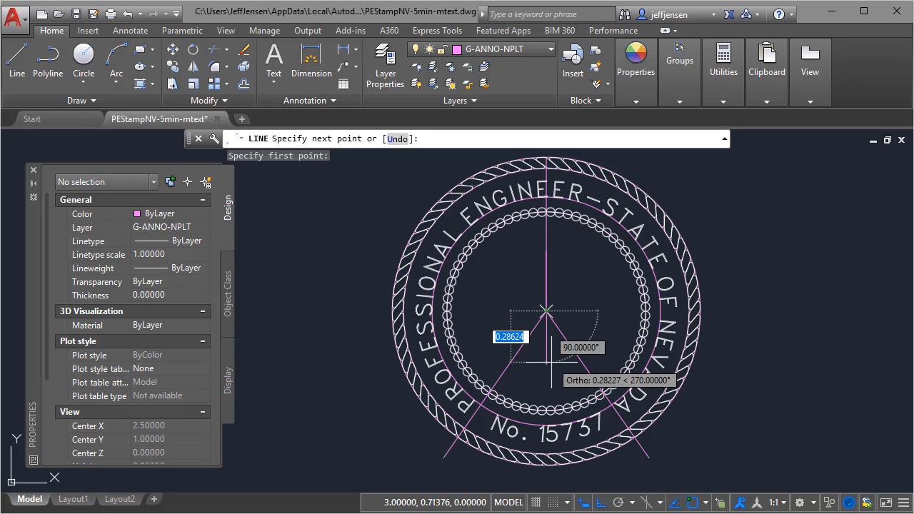
type(".22")
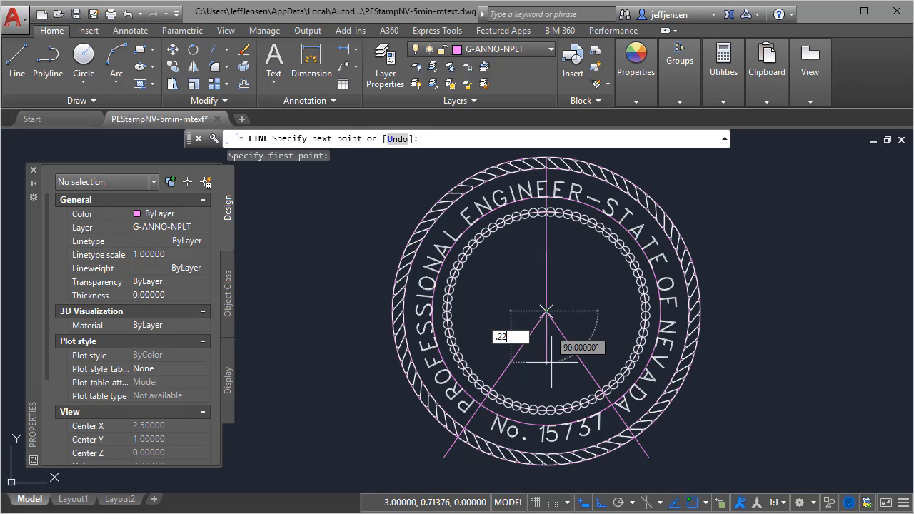
key("Escape")
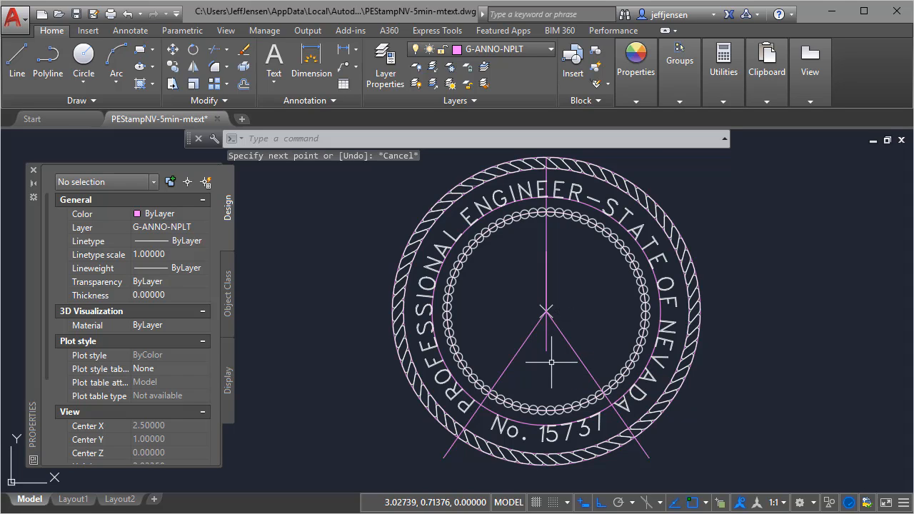
mouse_move(593, 309)
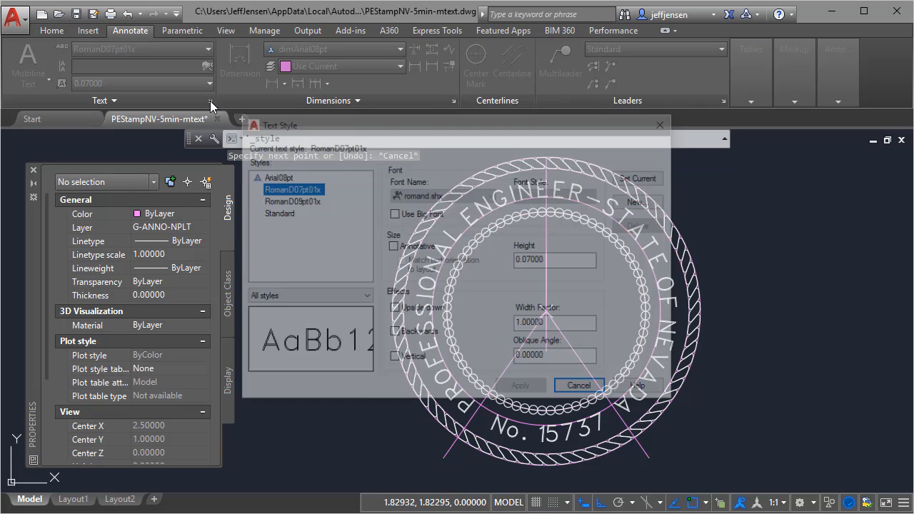
Make RomanD09pt01x the current text style and layer 0 the current layer
left_click(293, 201)
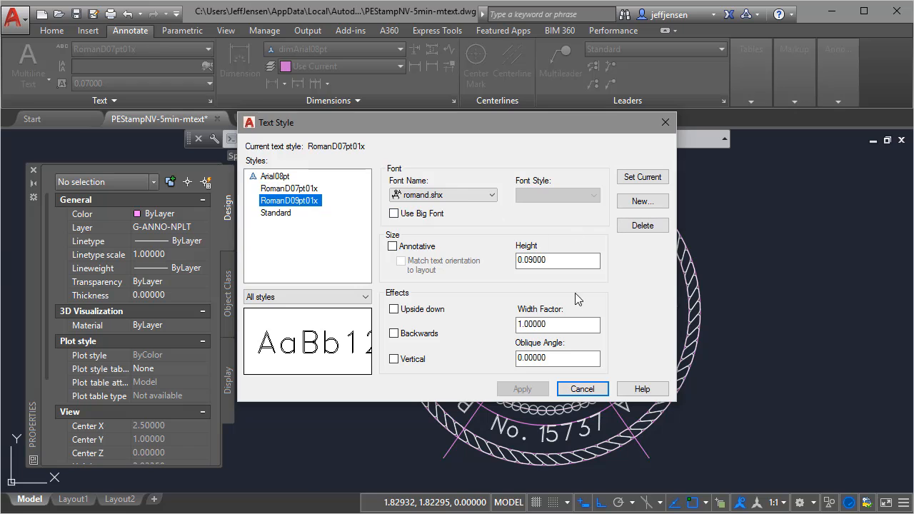
left_click(582, 389)
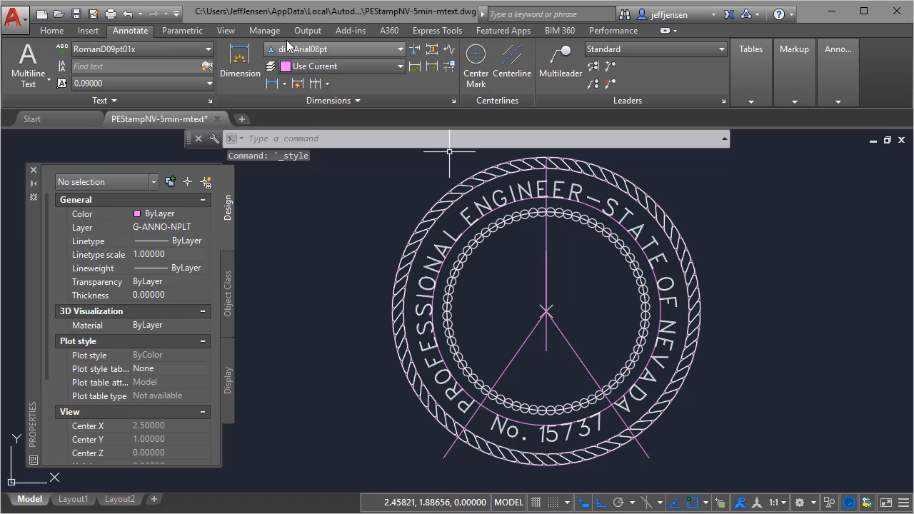
left_click(51, 30)
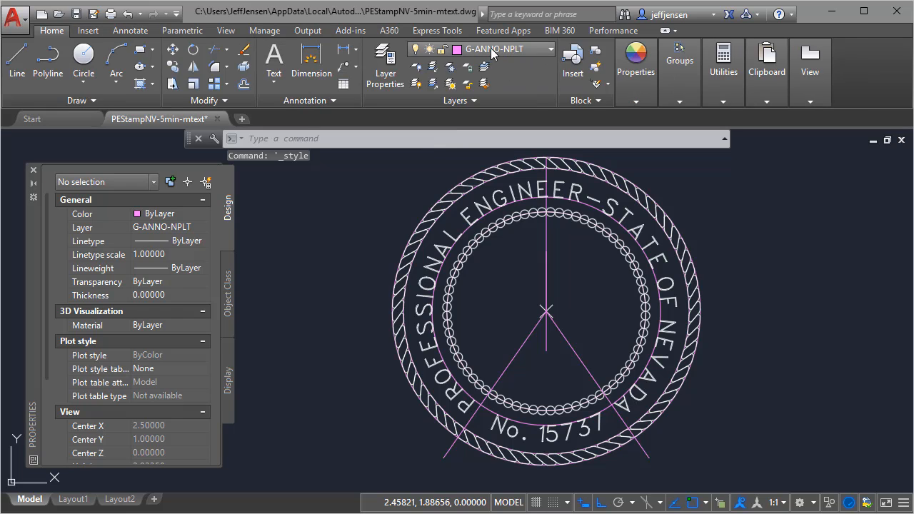
left_click(493, 49)
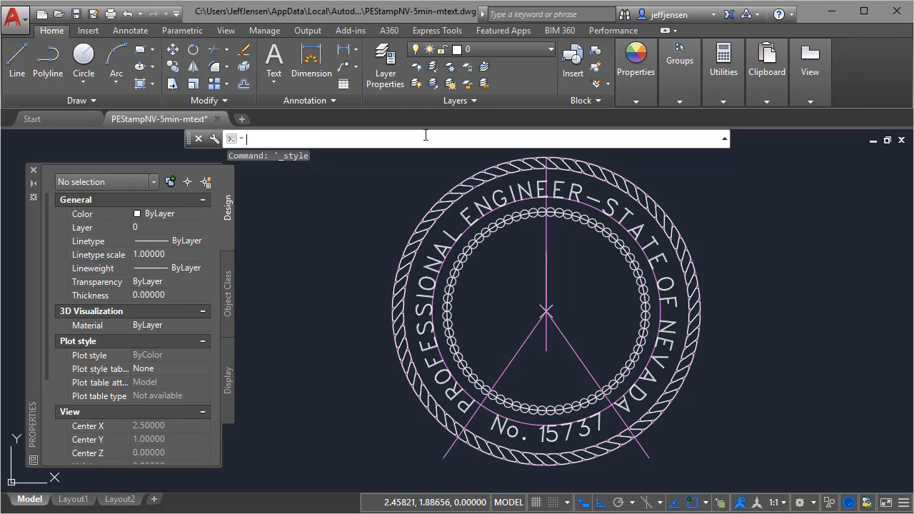
type("mtext")
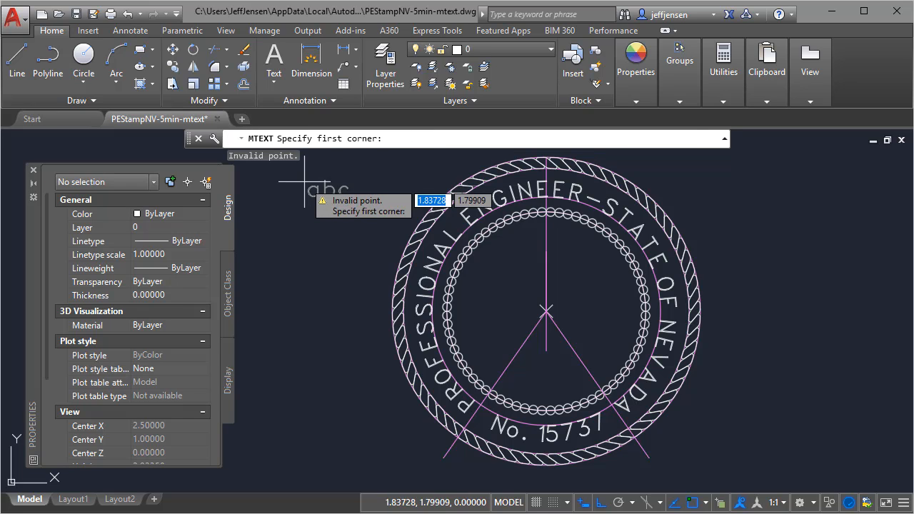
left_click(425, 235)
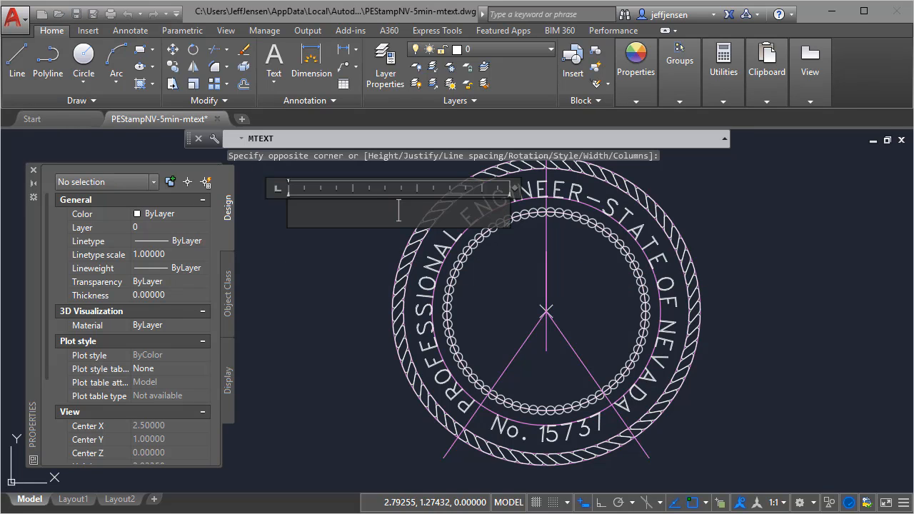
type("JEFFERY")
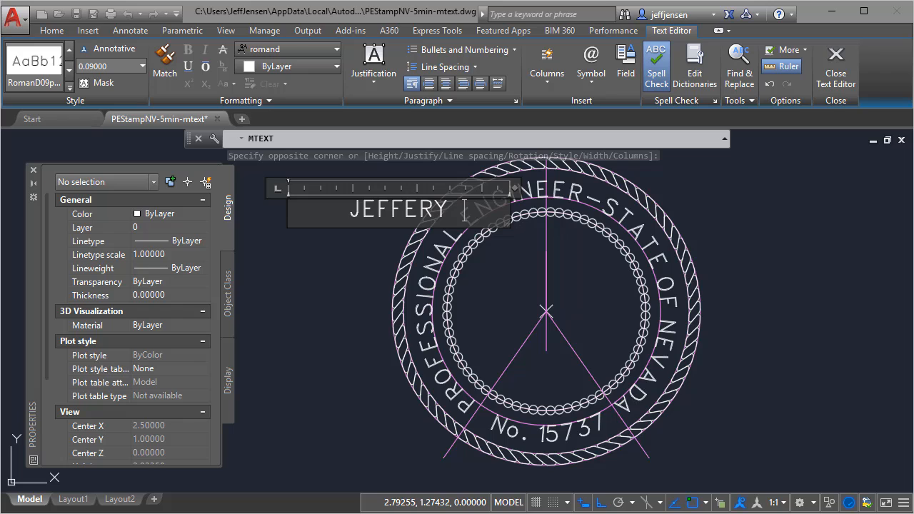
type("J. JENSEN")
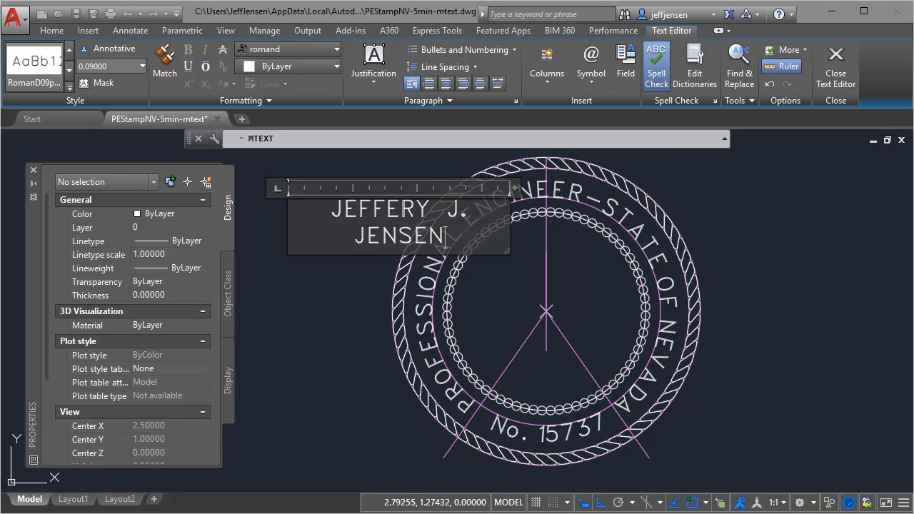
left_click(836, 65)
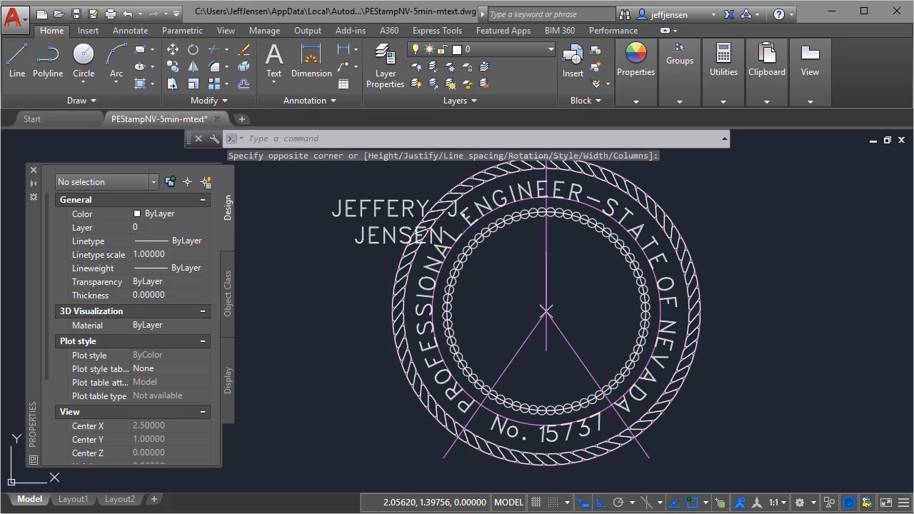
left_click(382, 208)
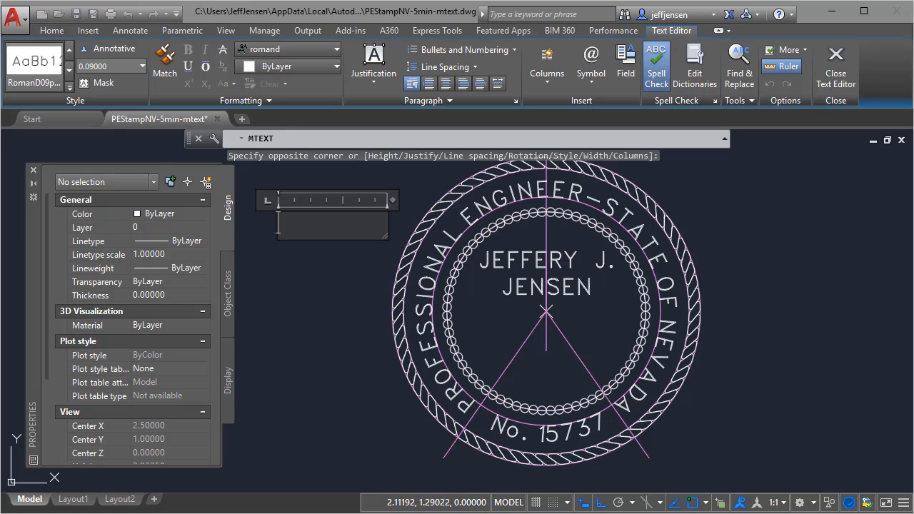
Add the word CIVIL as text below the seal's center point
type("CIVIL")
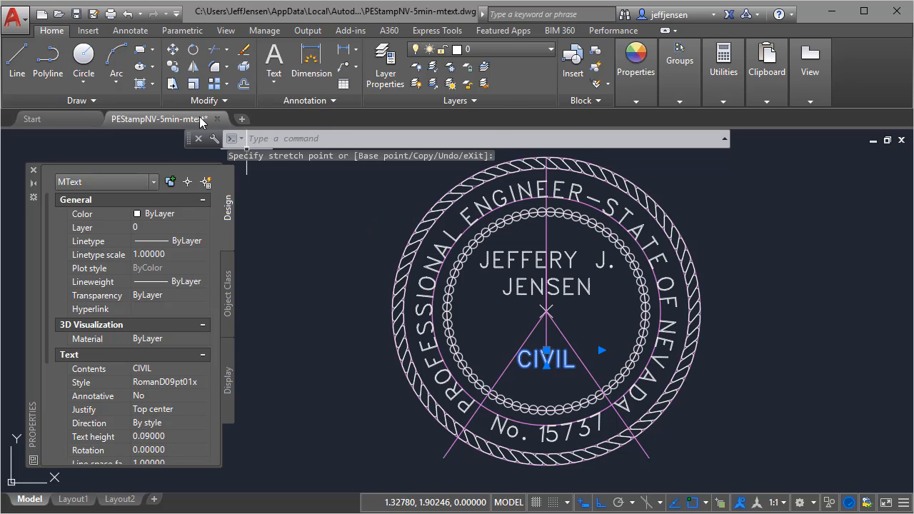
left_click(130, 30)
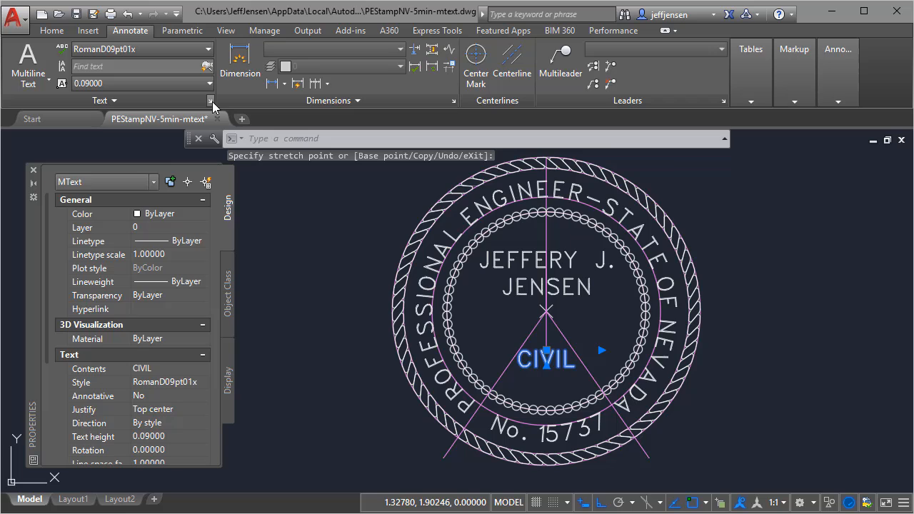
Make the 0.07-high RomanD07pt01x text style current
left_click(210, 100)
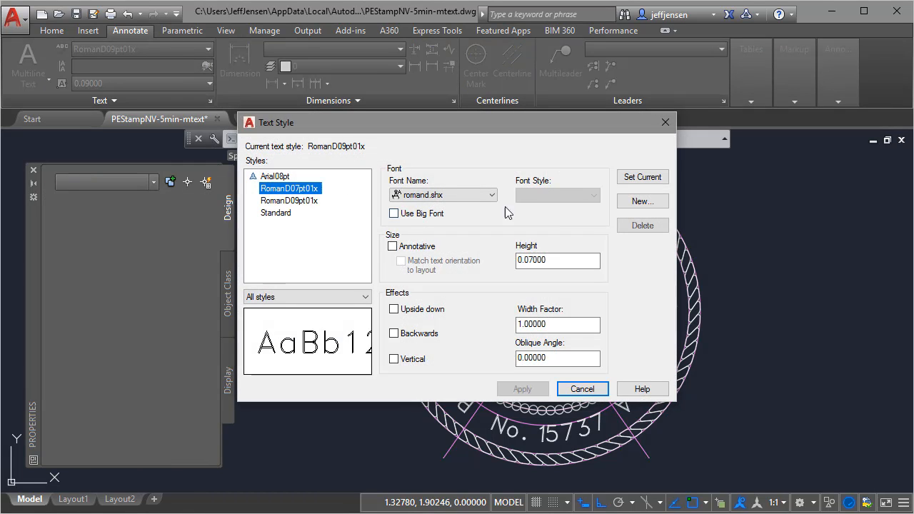
left_click(642, 177)
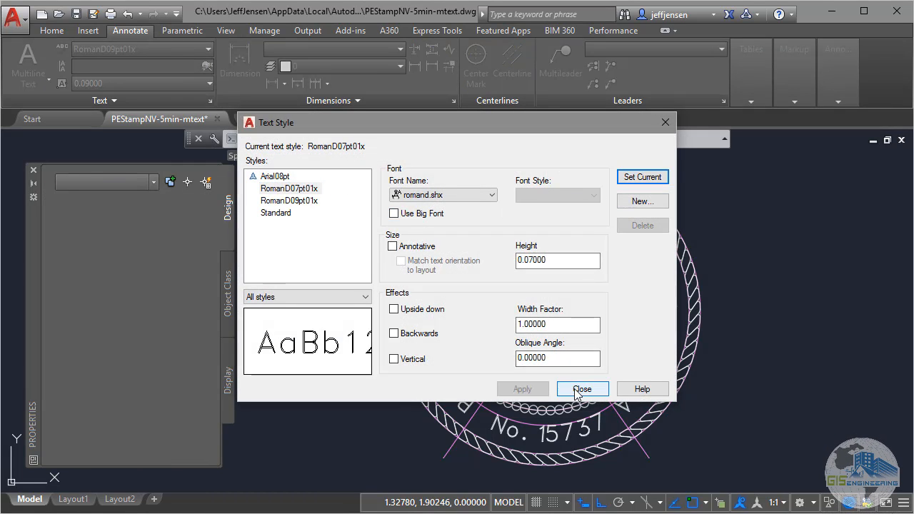
left_click(582, 388)
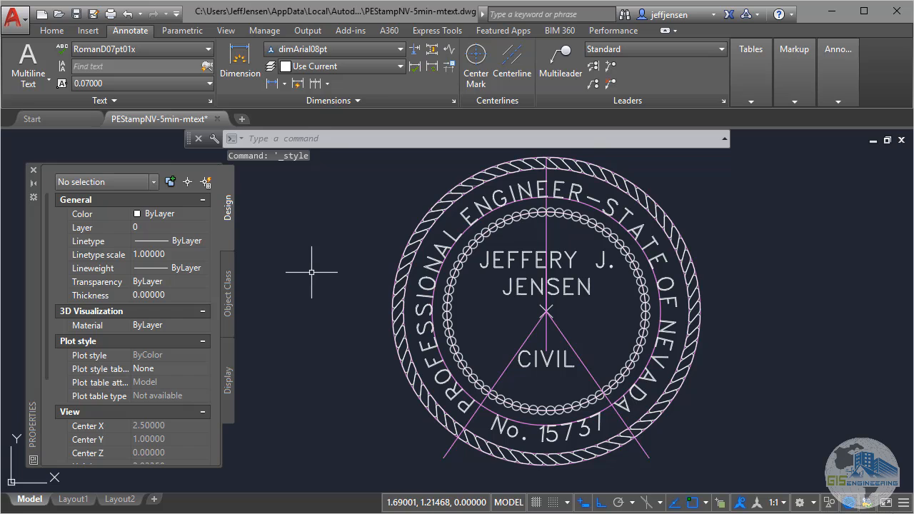
left_click(27, 65)
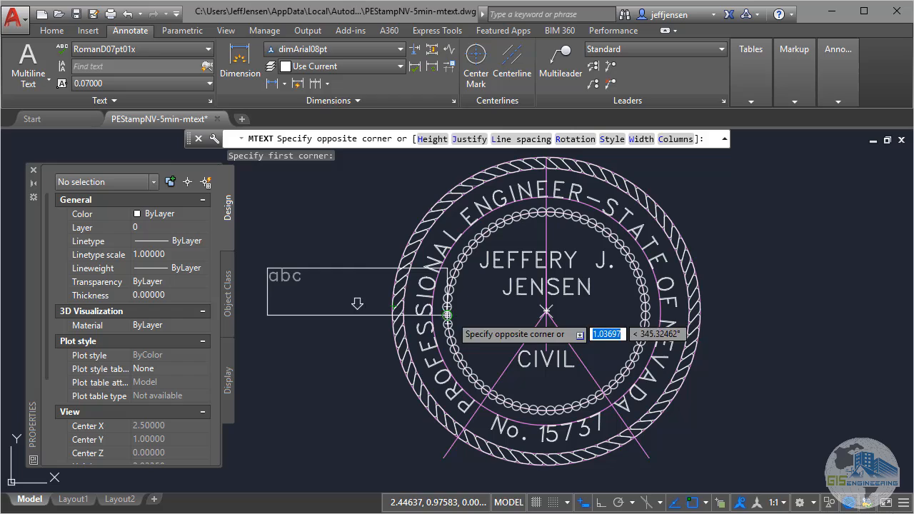
Add 'Exp: 06/30/17' as multiline text inside the seal between the name and CIVIL
left_click(357, 304)
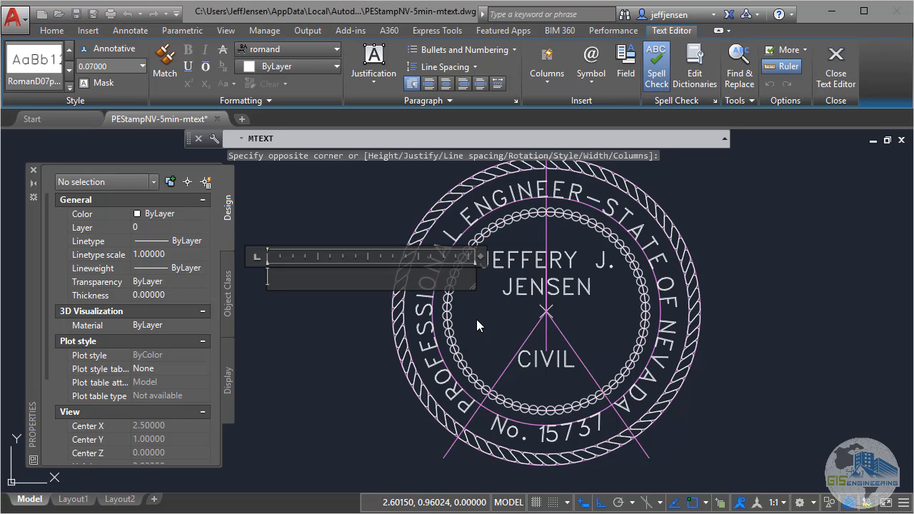
type("Exp:")
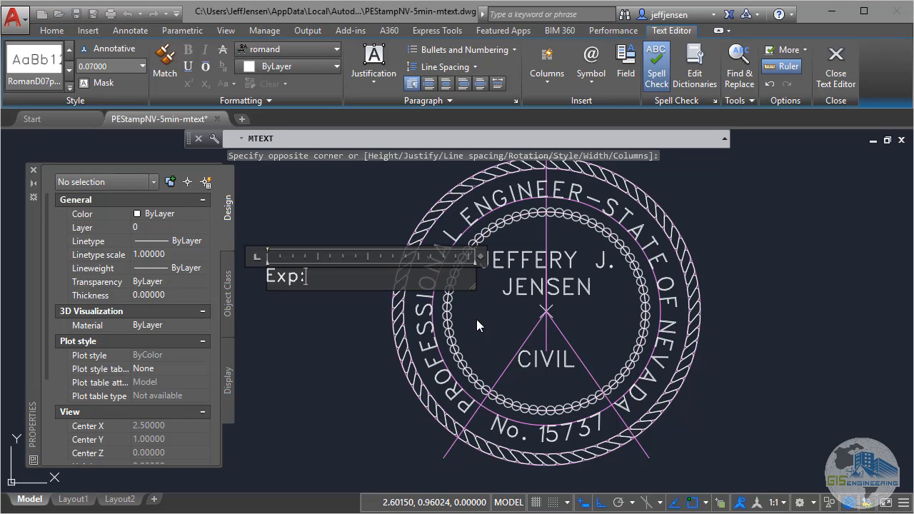
type("06/3")
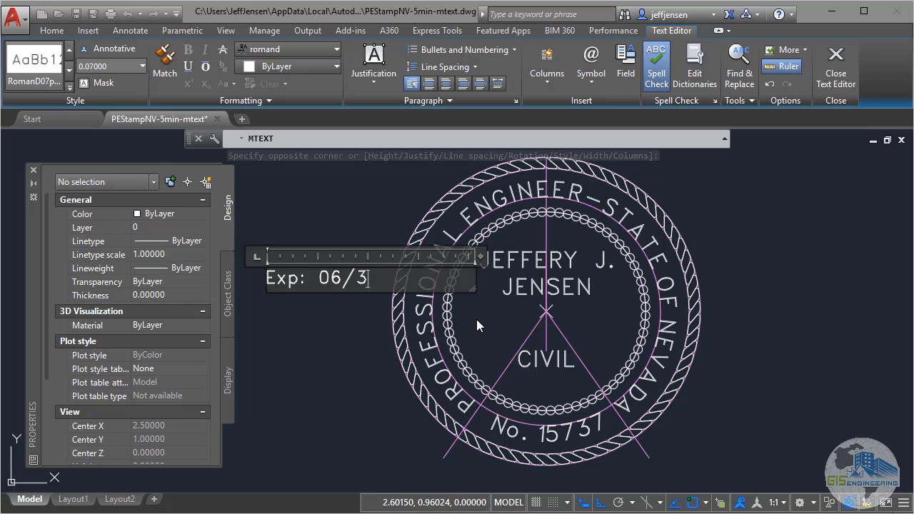
type("0/17")
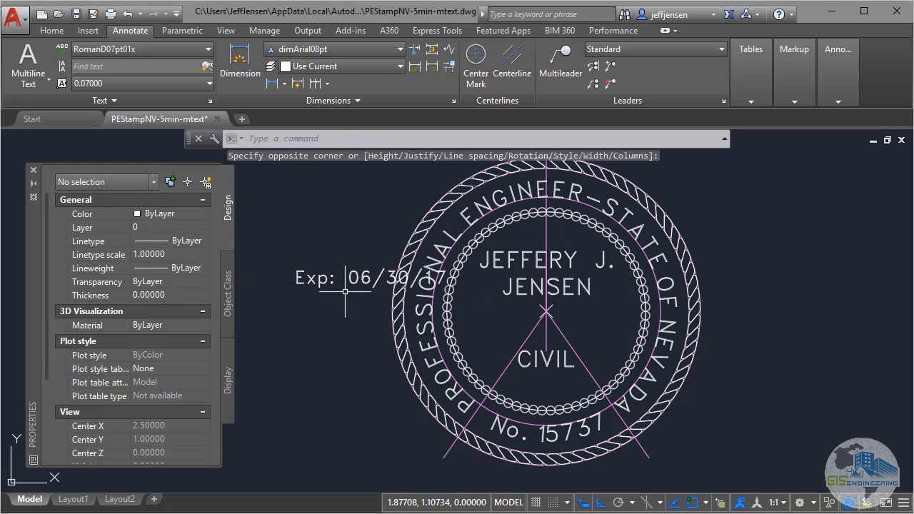
key("Escape")
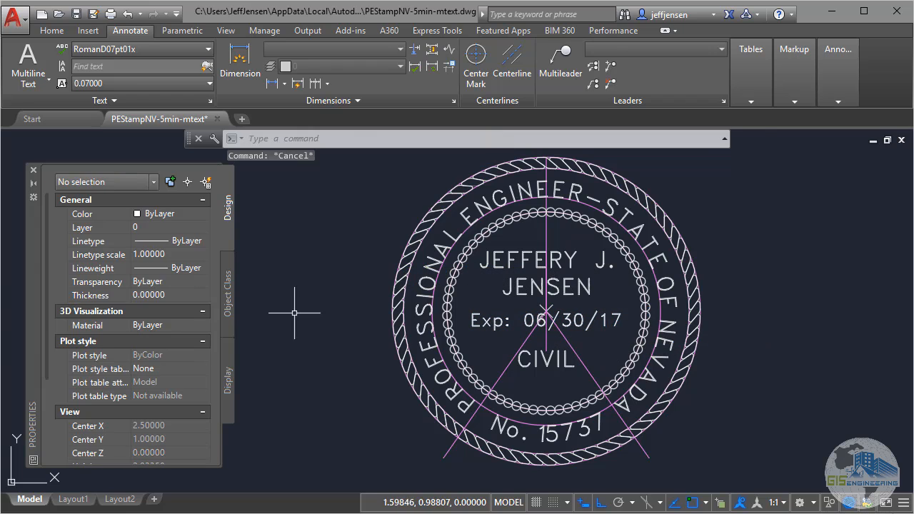
left_click(51, 30)
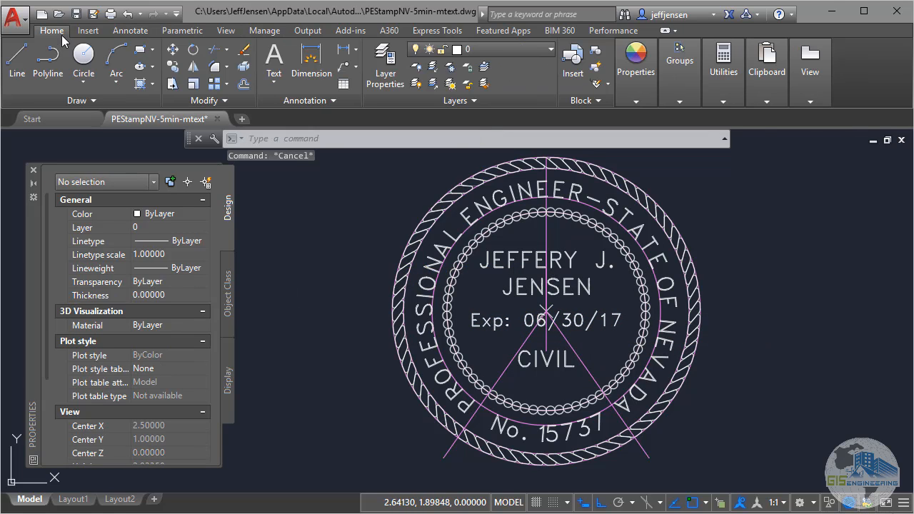